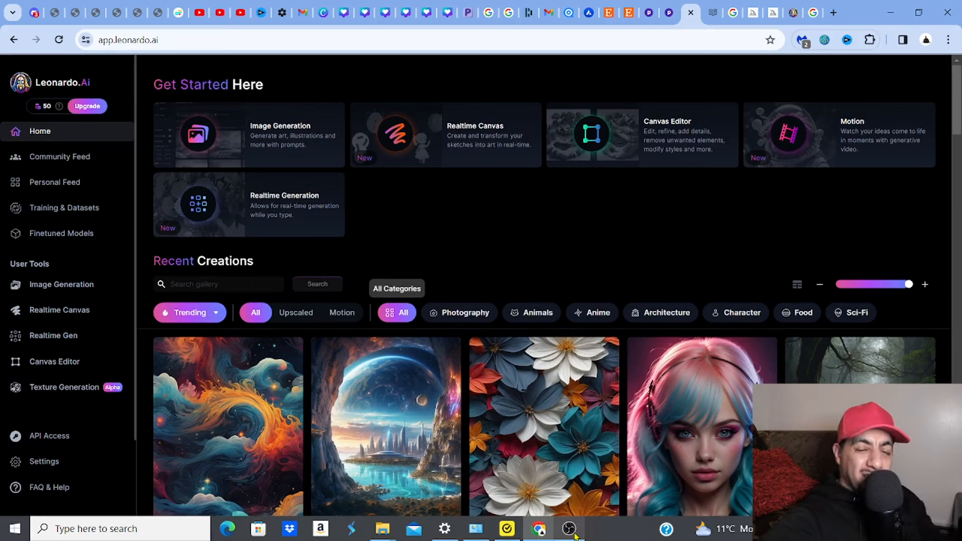
Step: Scroll down the Leonardo.Ai home page past the community creations gallery
scroll(down, 3)
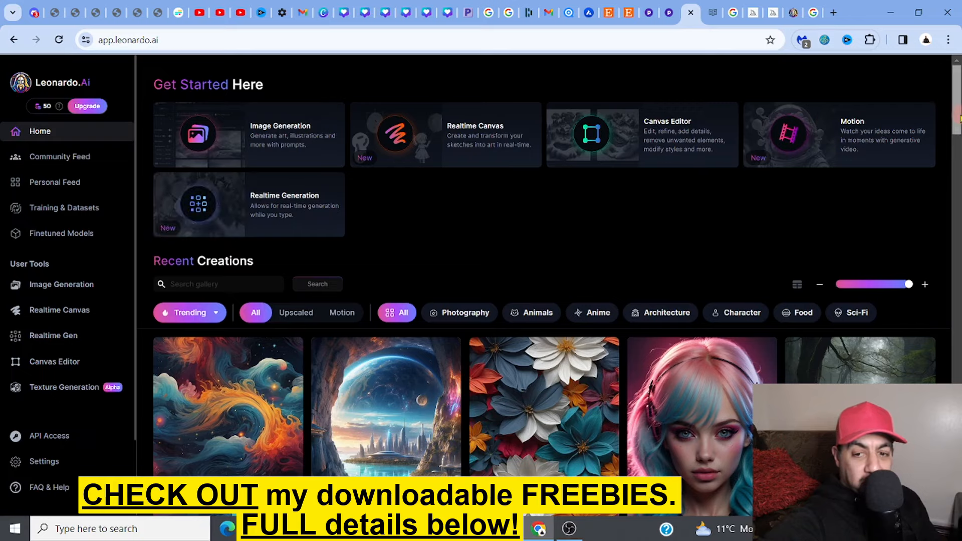
scroll(down, 3)
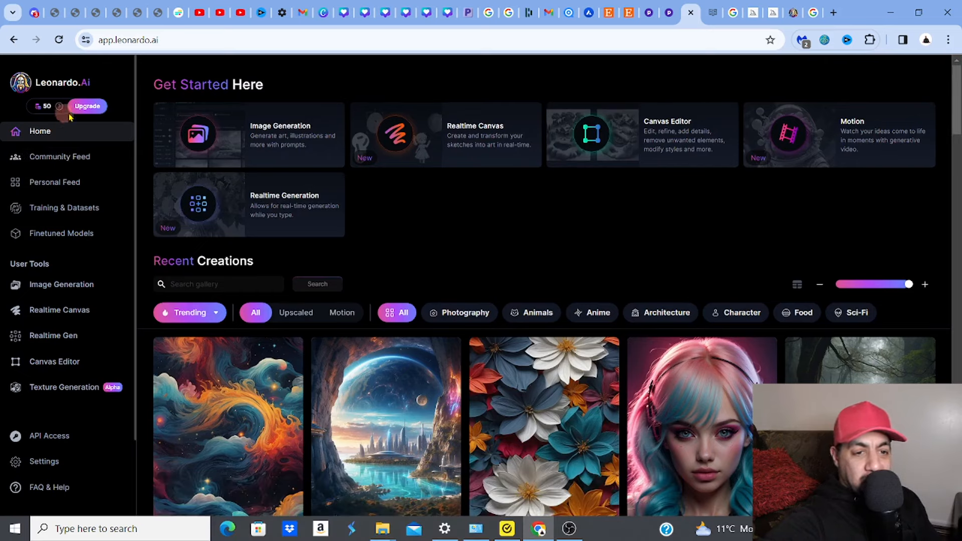
mouse_move(423, 215)
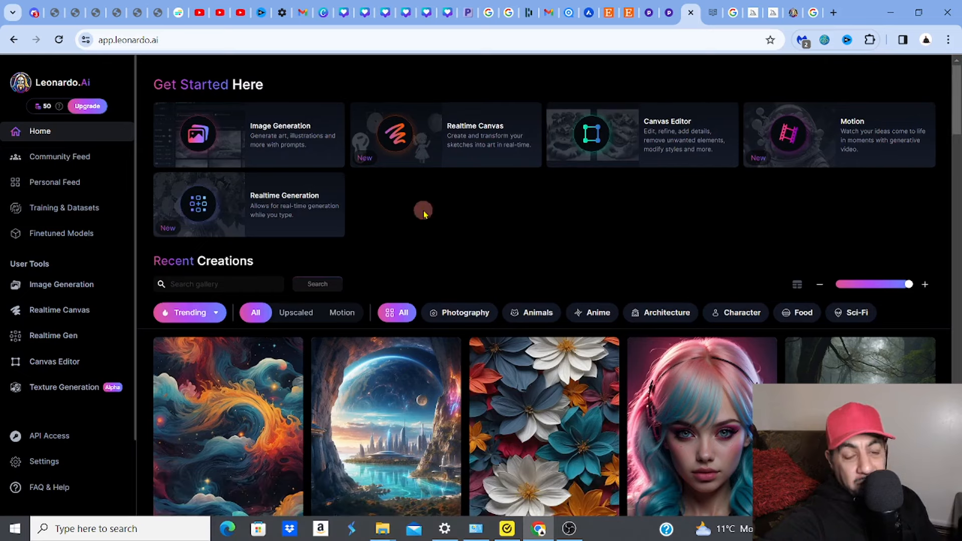
mouse_move(447, 238)
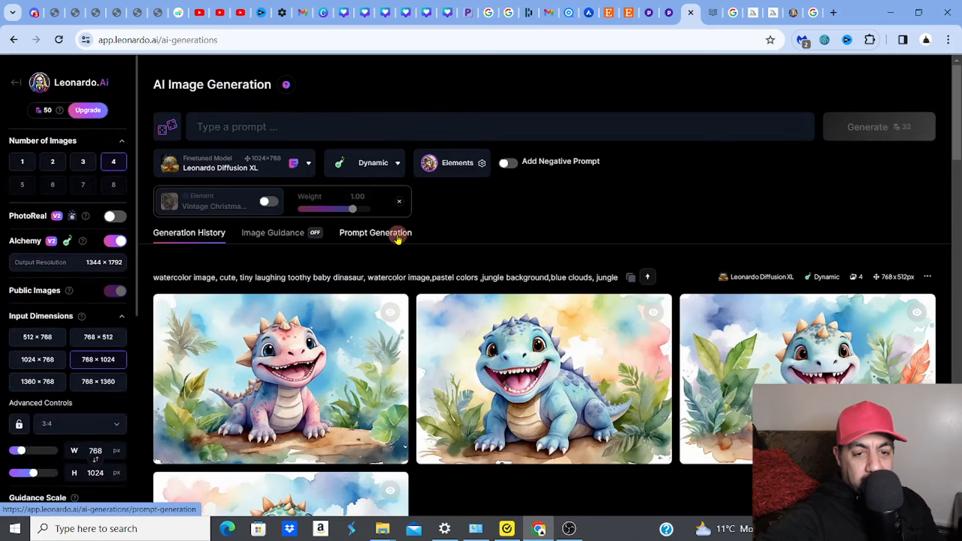
Step: Switch to Prompt Generation and focus the empty prompt field
click(374, 232)
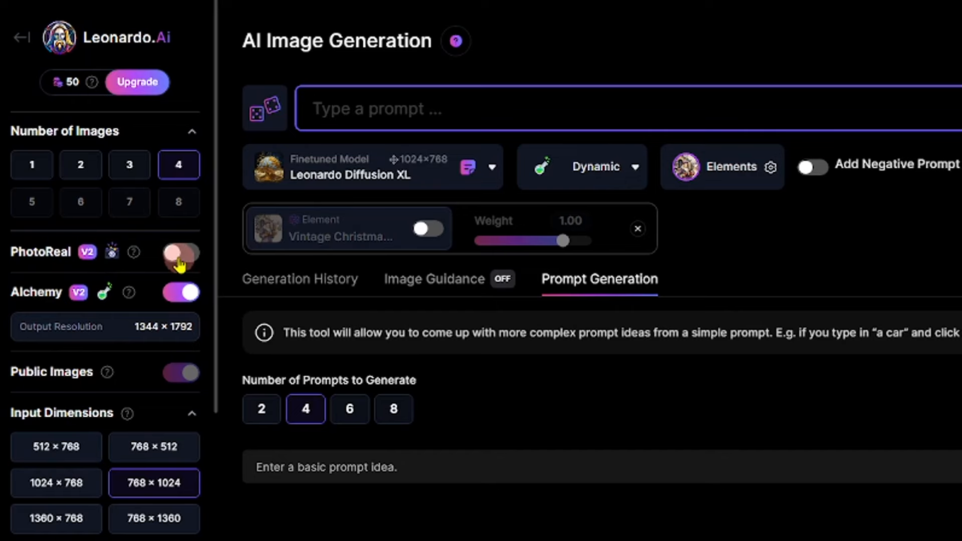
click(181, 253)
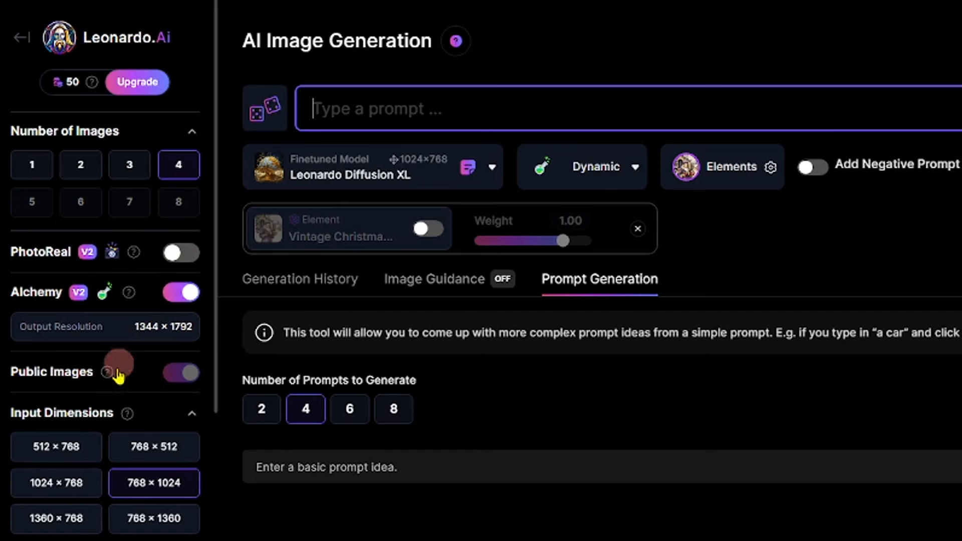
mouse_move(72, 433)
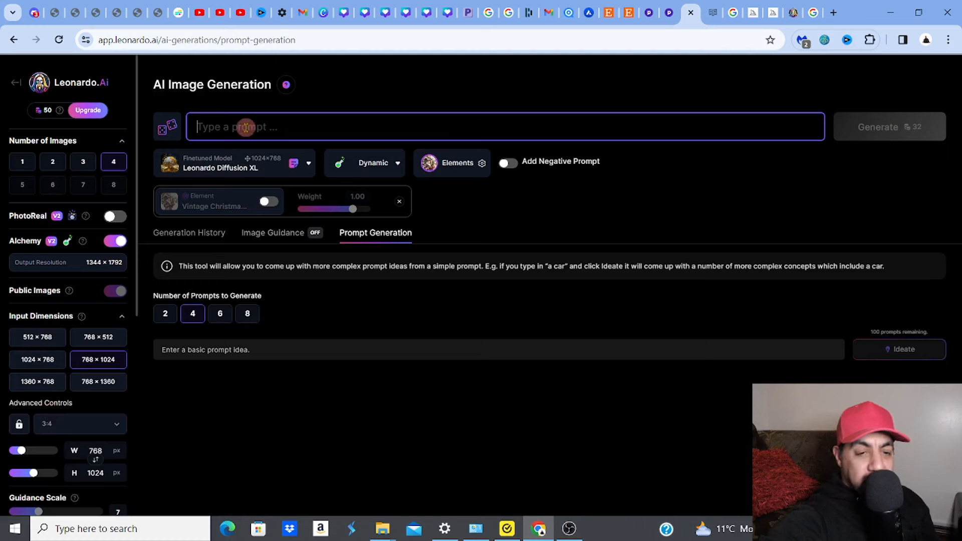
Step: Write a parrot-outline-on-a-branch coloring prompt, removing 'with. Trees' and rewording the ending
text(The outline of a parrot perched on a branch with. Trees in White background. Black lines.Perfect for a coloring book)
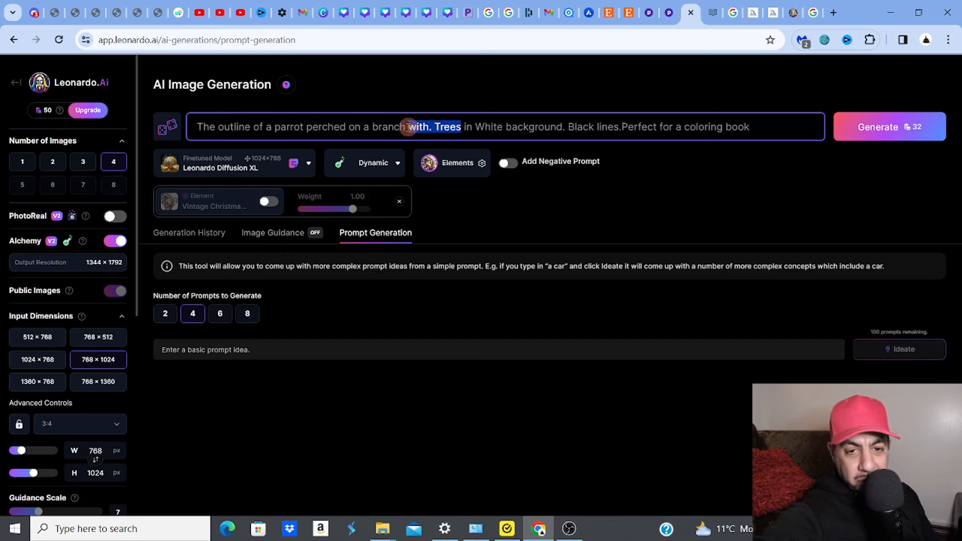
key(Delete)
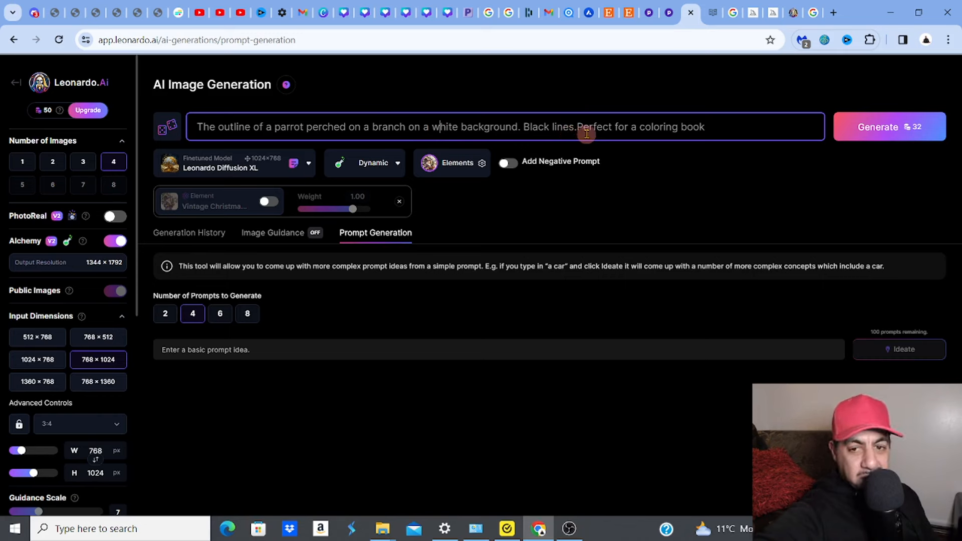
double_click(594, 127)
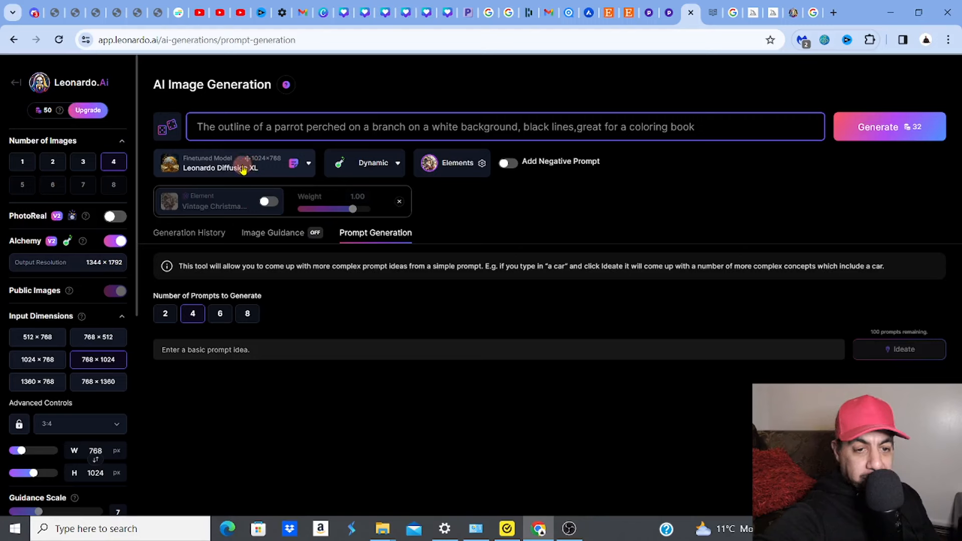
click(235, 164)
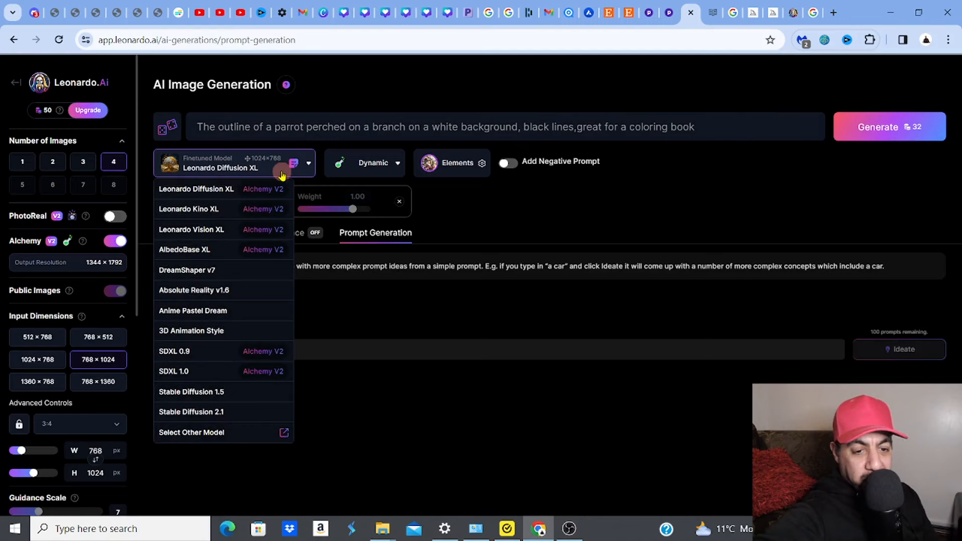
mouse_move(254, 221)
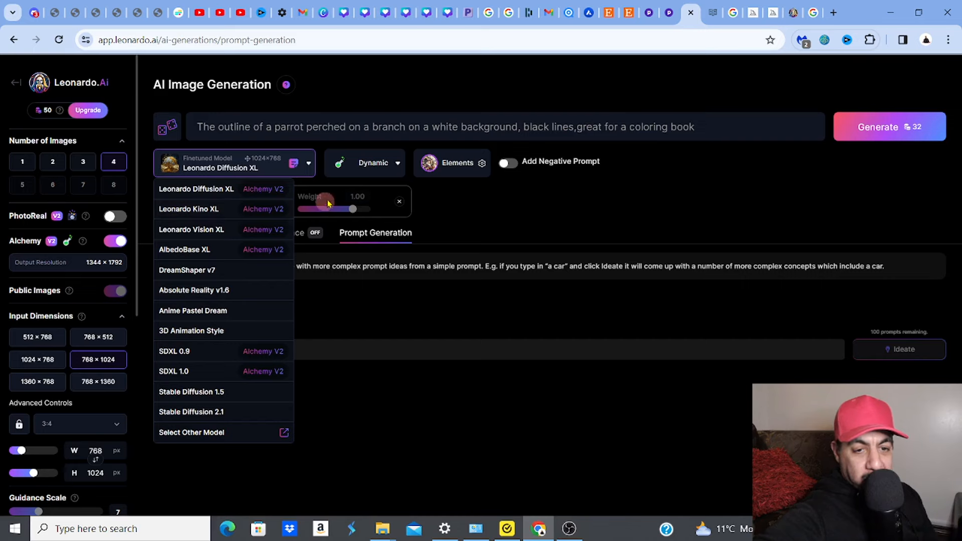
click(364, 162)
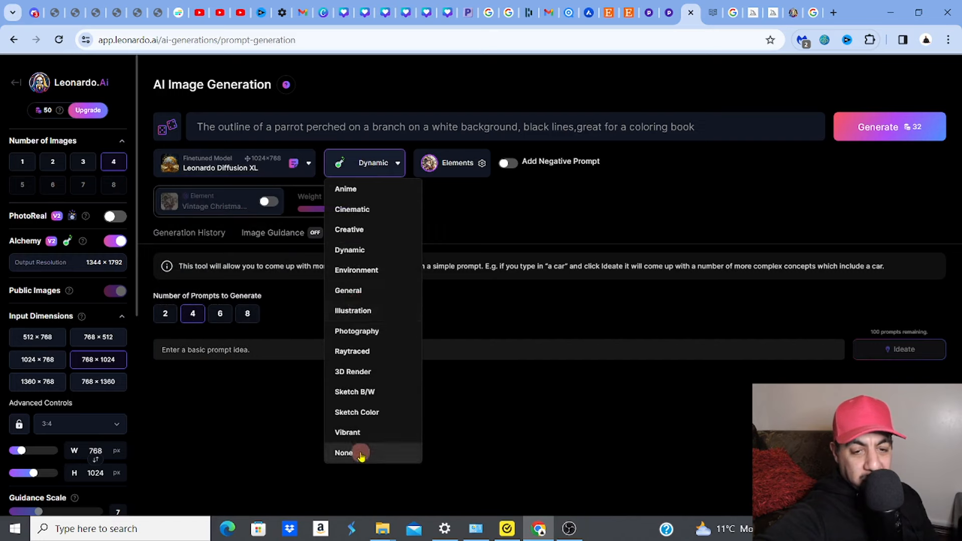
mouse_move(362, 392)
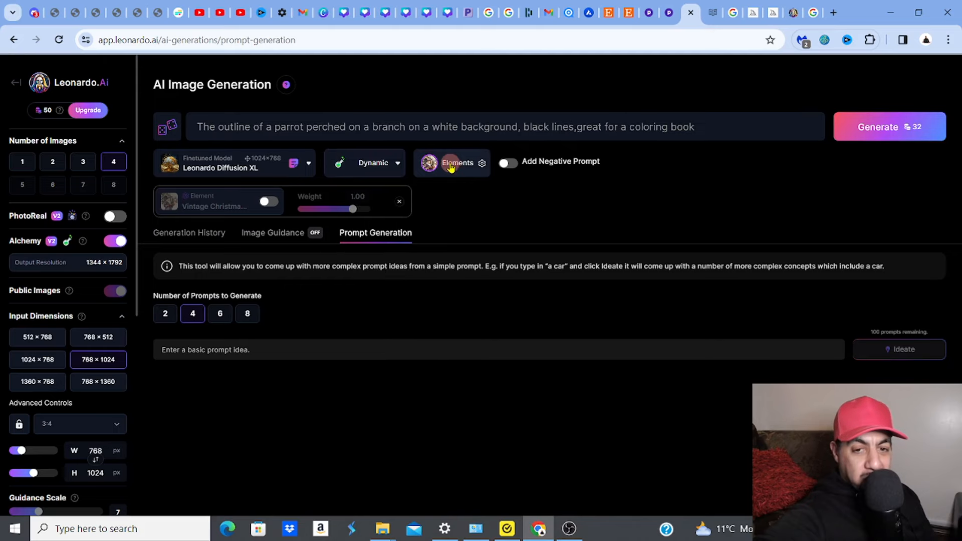
Step: Add the Coloring Book element at weight 1.00 and confirm the element selection
click(457, 162)
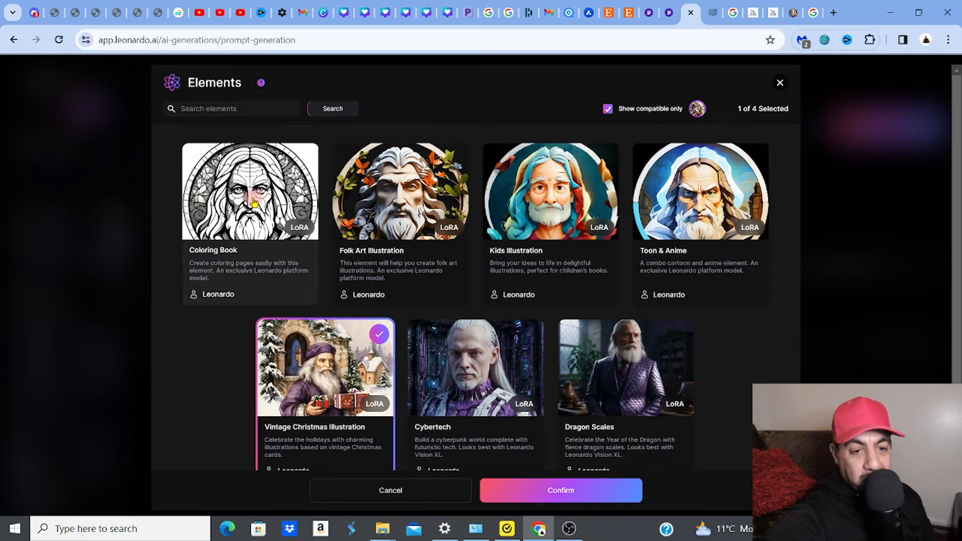
click(249, 191)
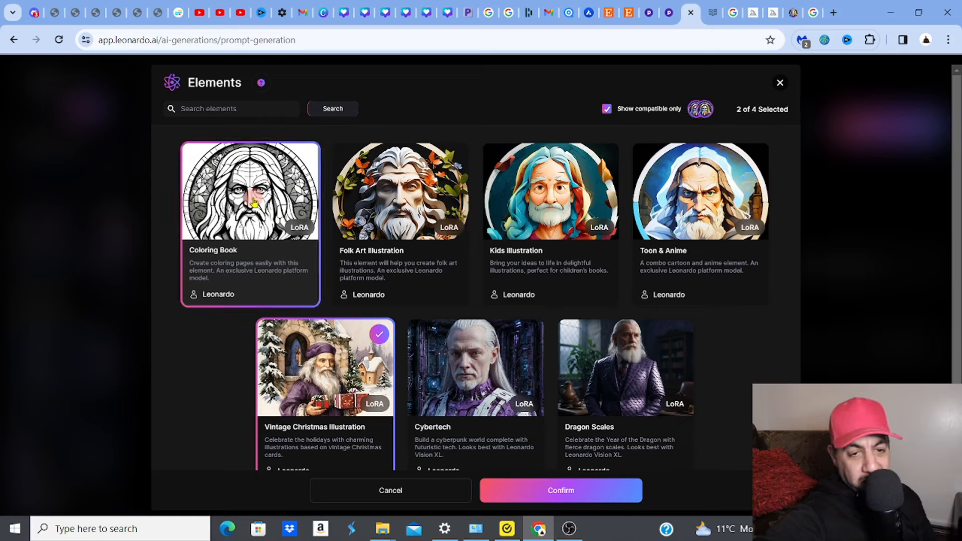
click(250, 191)
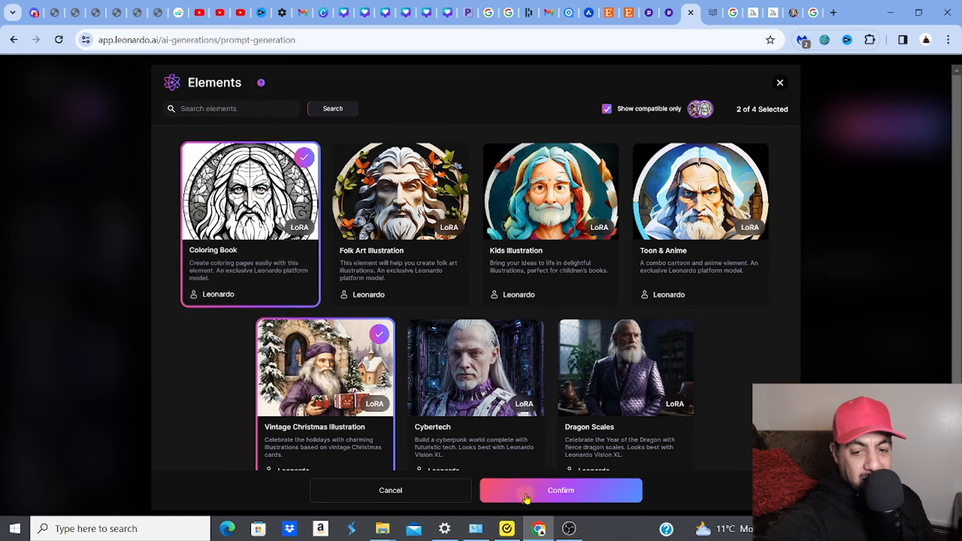
click(559, 490)
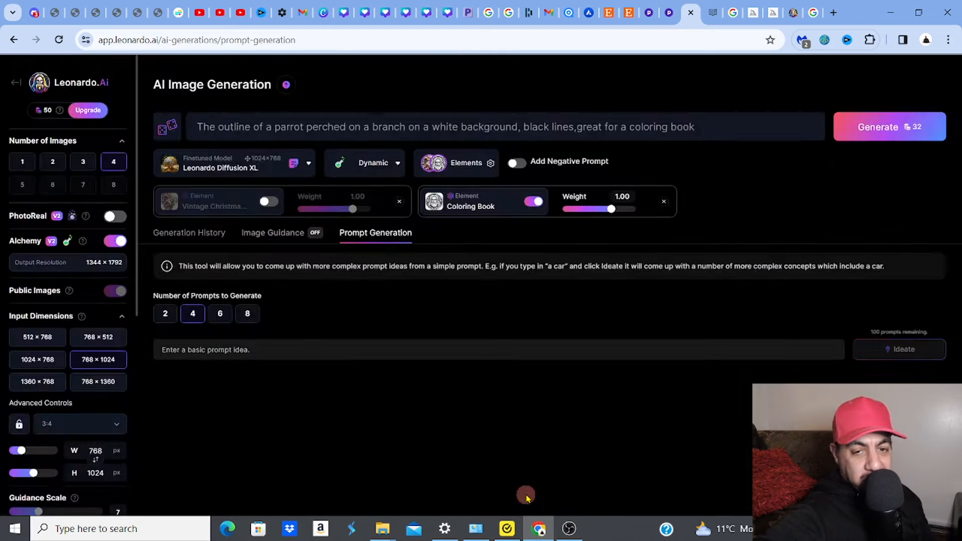
mouse_move(419, 364)
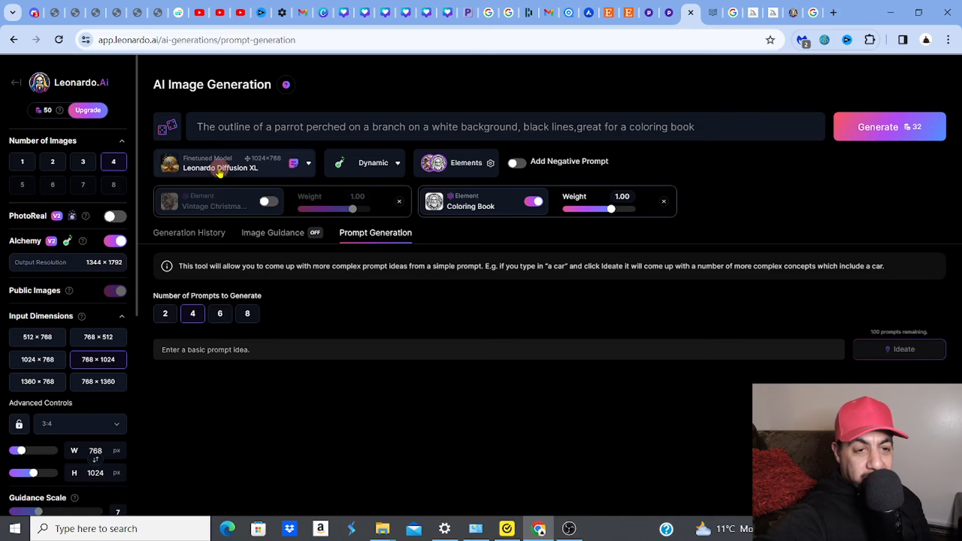
mouse_move(907, 127)
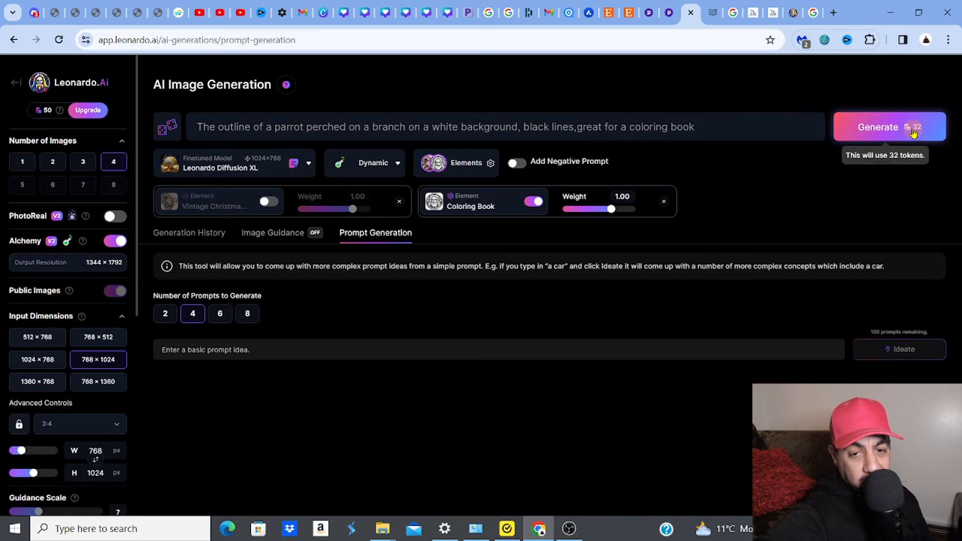
mouse_move(709, 179)
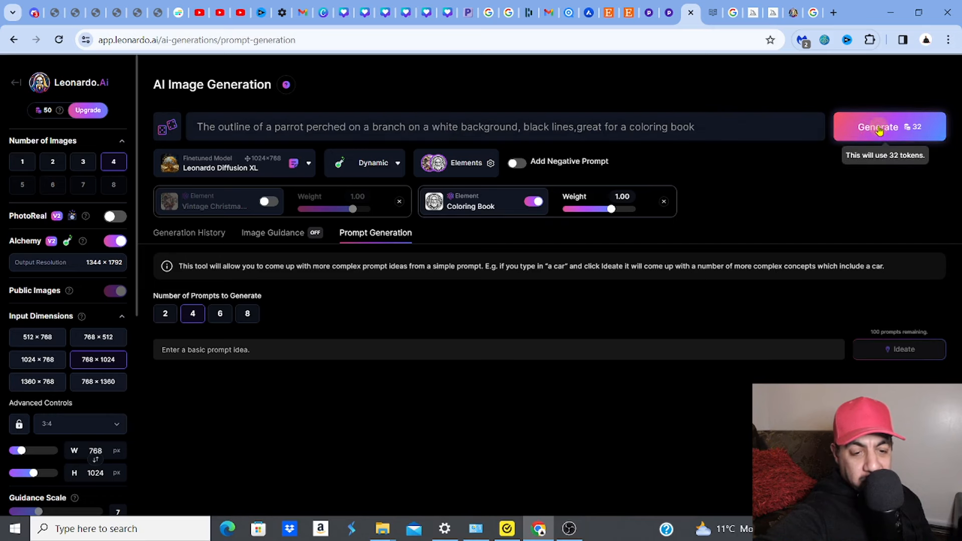
Step: Generate four parrot coloring drawings and preview the first one enlarged
click(878, 127)
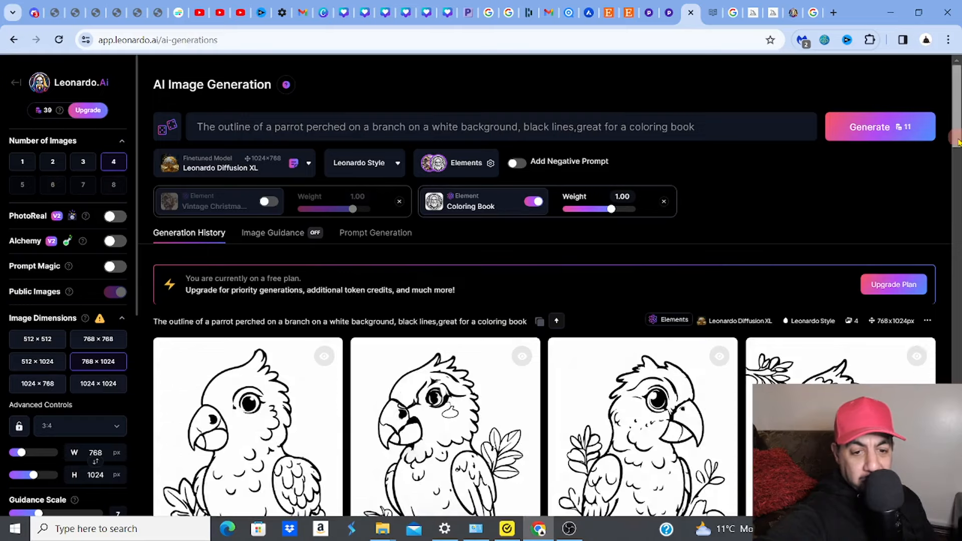
scroll(down, 3)
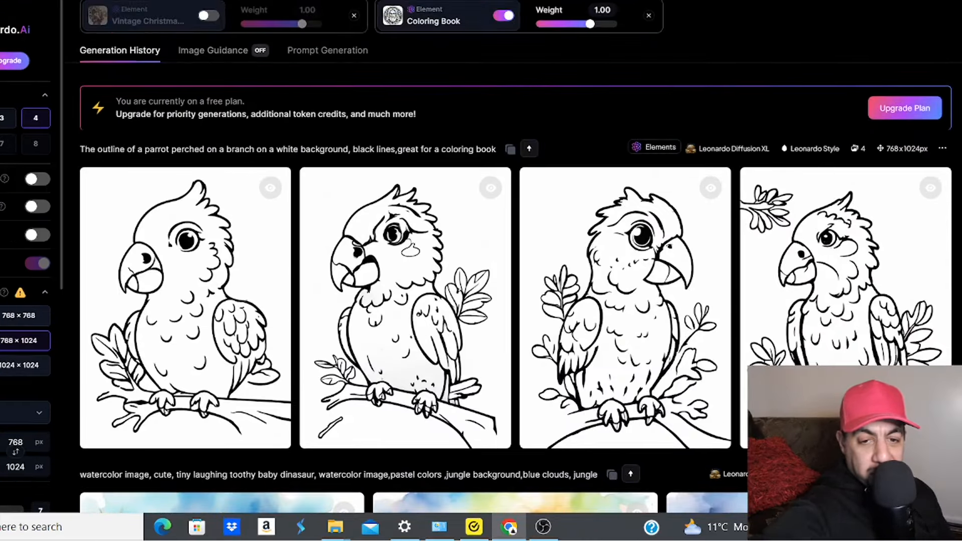
click(624, 306)
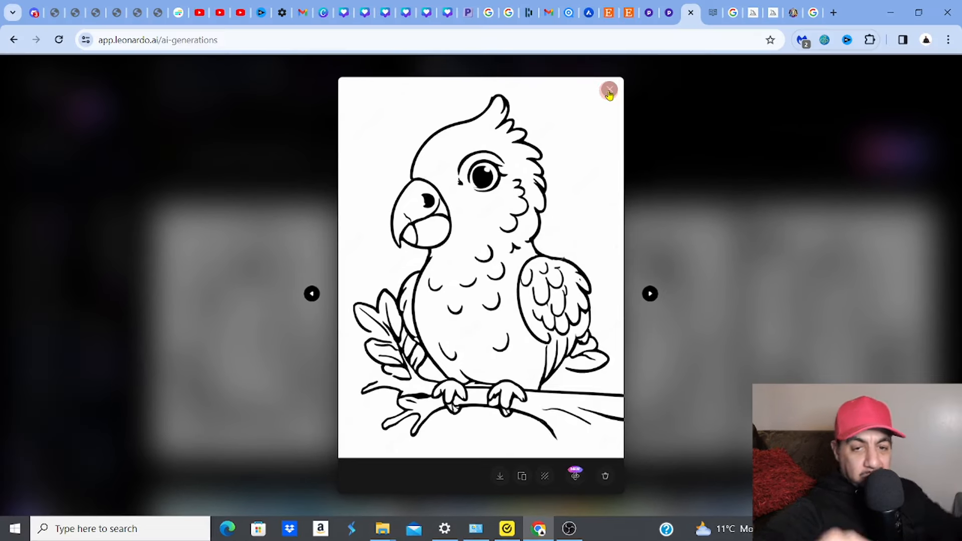
click(609, 90)
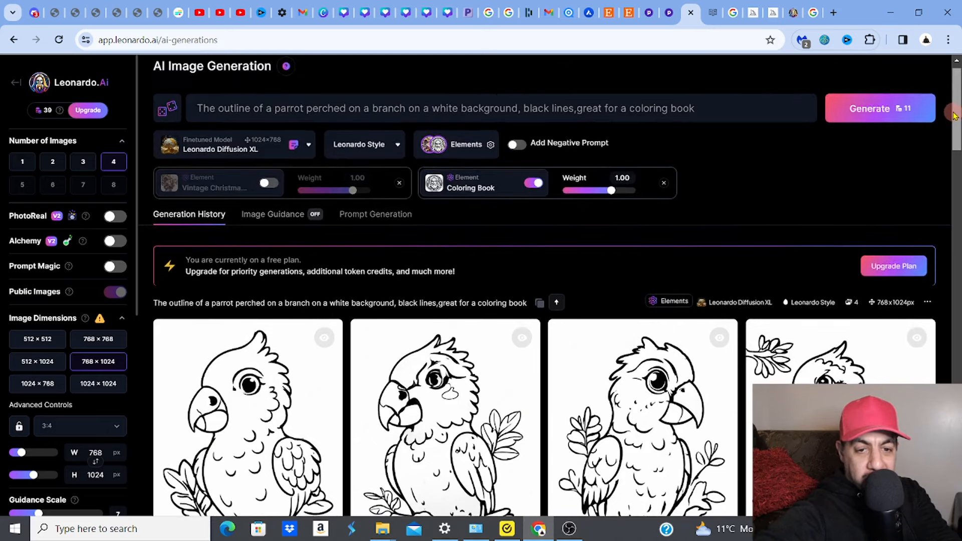
Step: Ideate prompt ideas from the basic idea 'parrot on a branch coloring page'
click(375, 214)
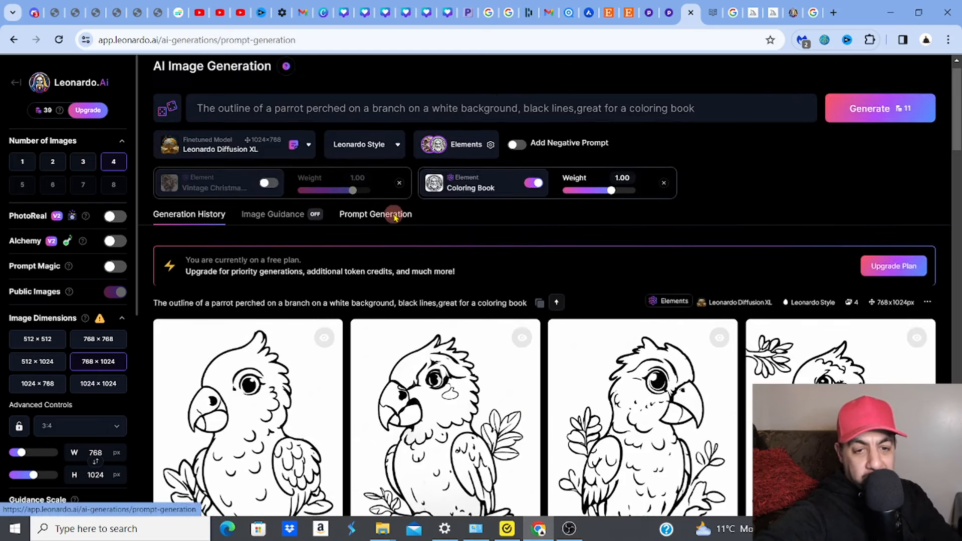
click(374, 214)
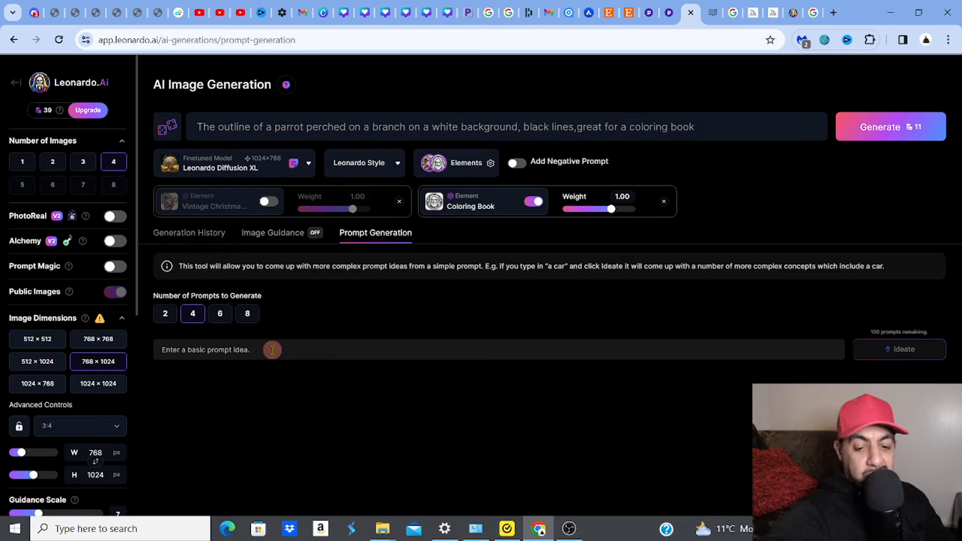
text(parrot)
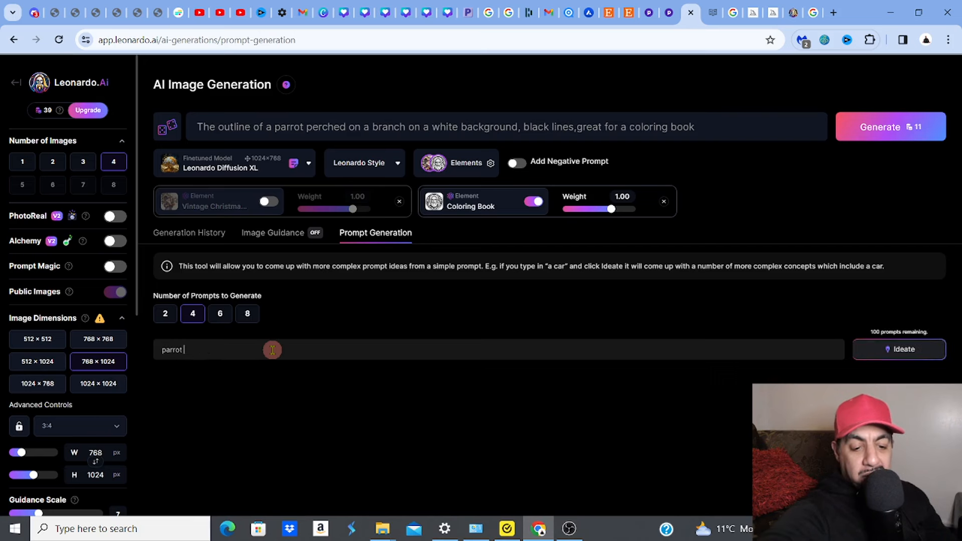
text(on a branch coloring page)
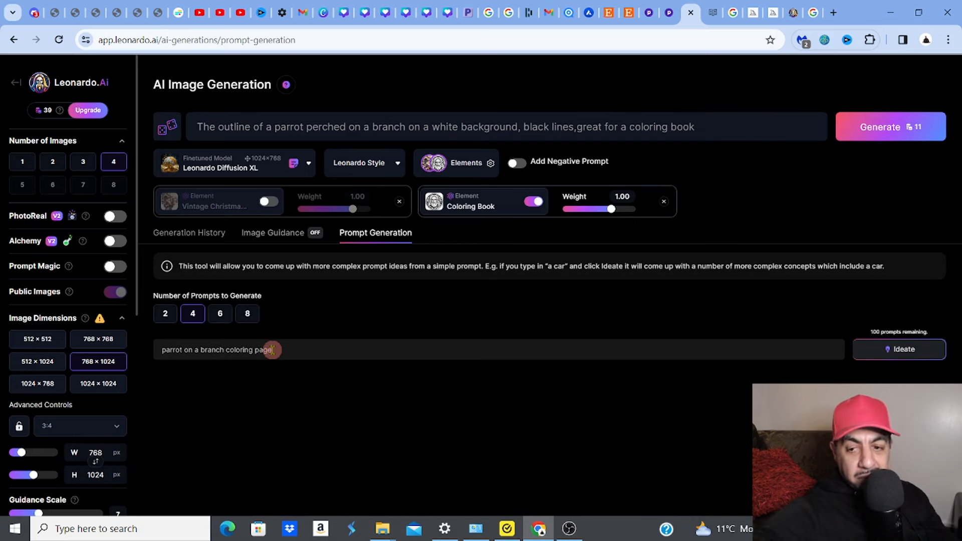
click(898, 349)
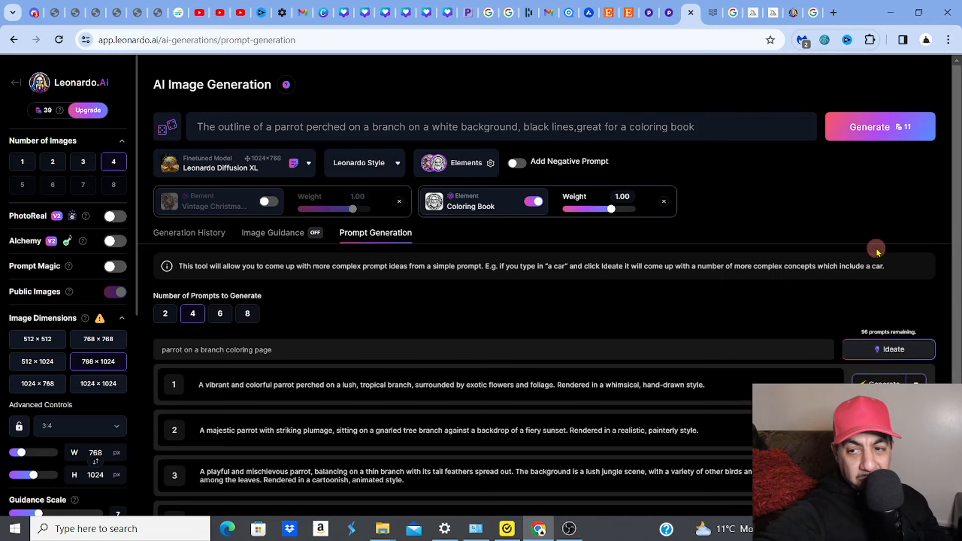
scroll(down, 3)
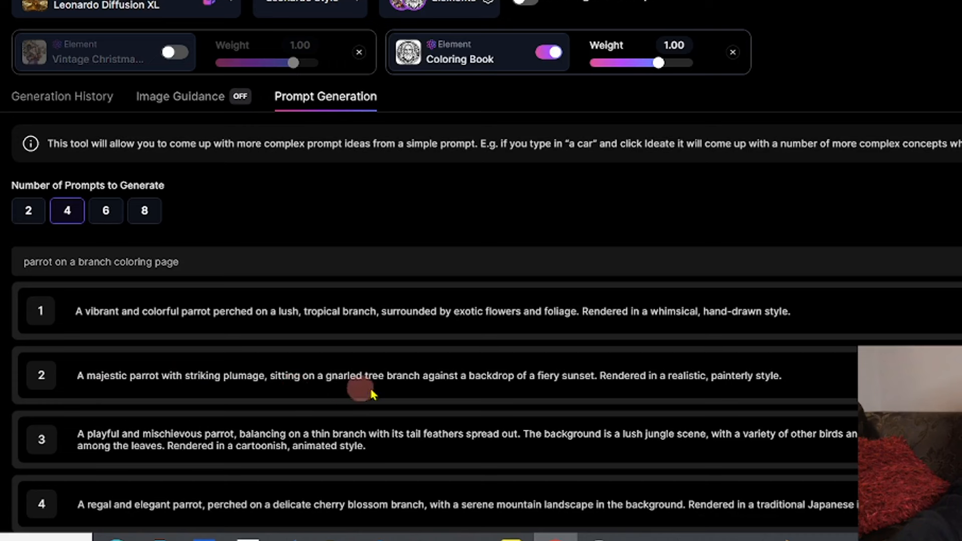
mouse_move(524, 390)
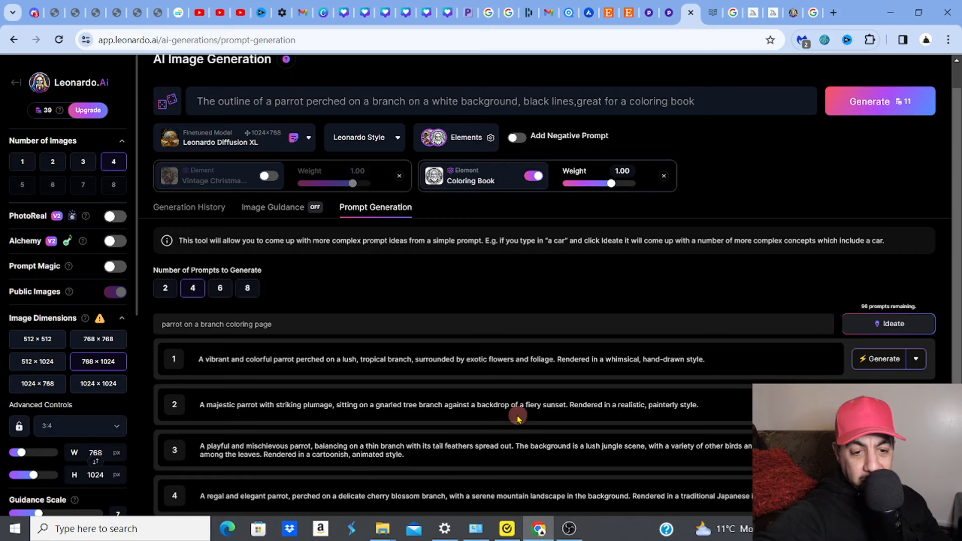
mouse_move(437, 461)
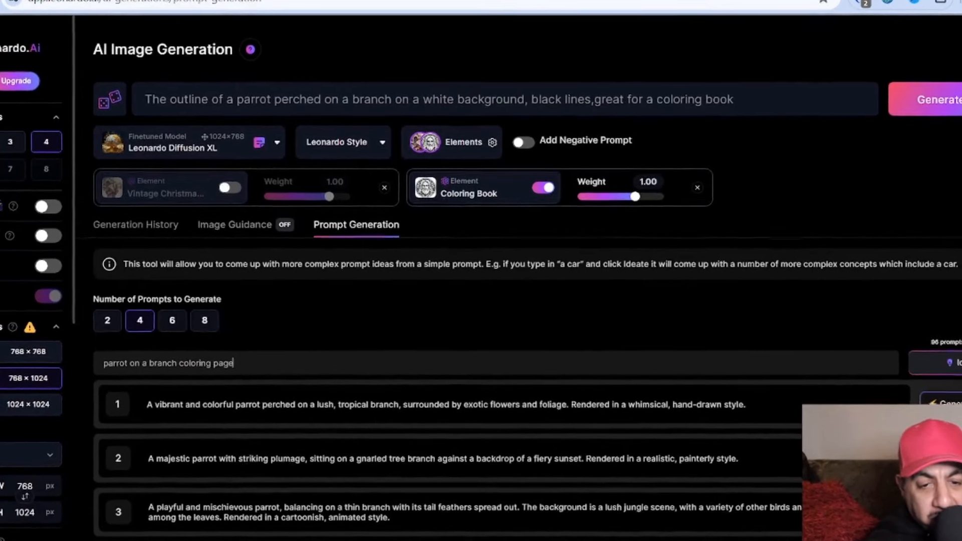
Step: Raise the Number of Prompts setting to 8
scroll(down, 3)
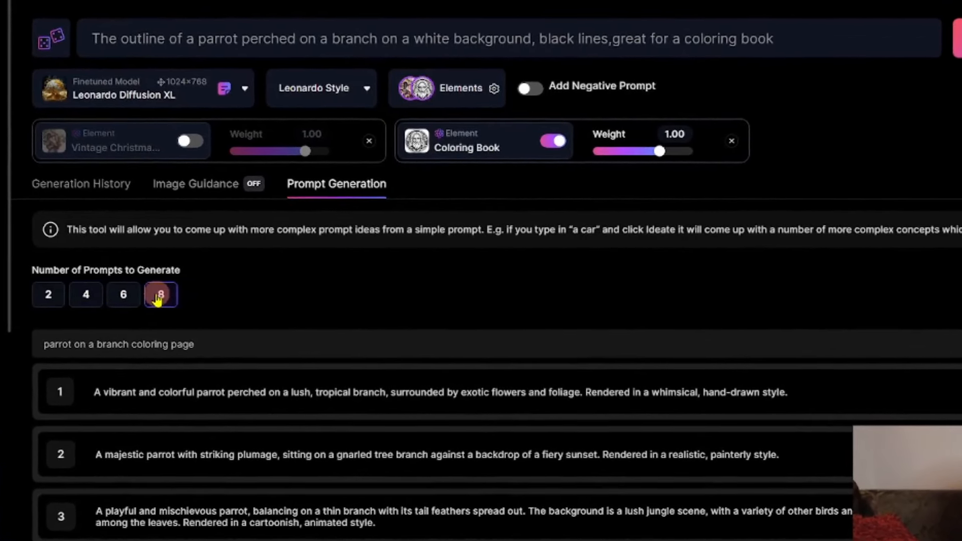
click(161, 295)
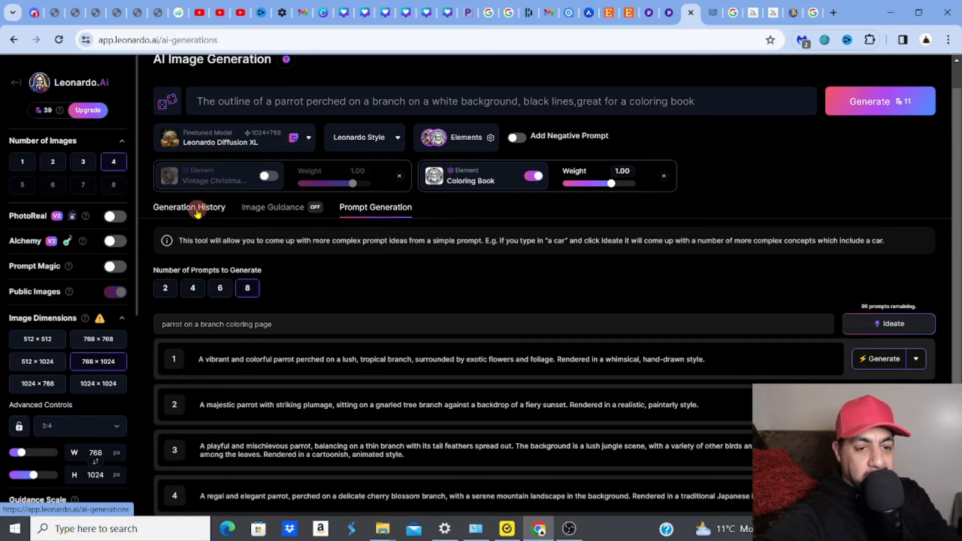
Step: Return to Generation History to view the parrot coloring image full size
click(189, 206)
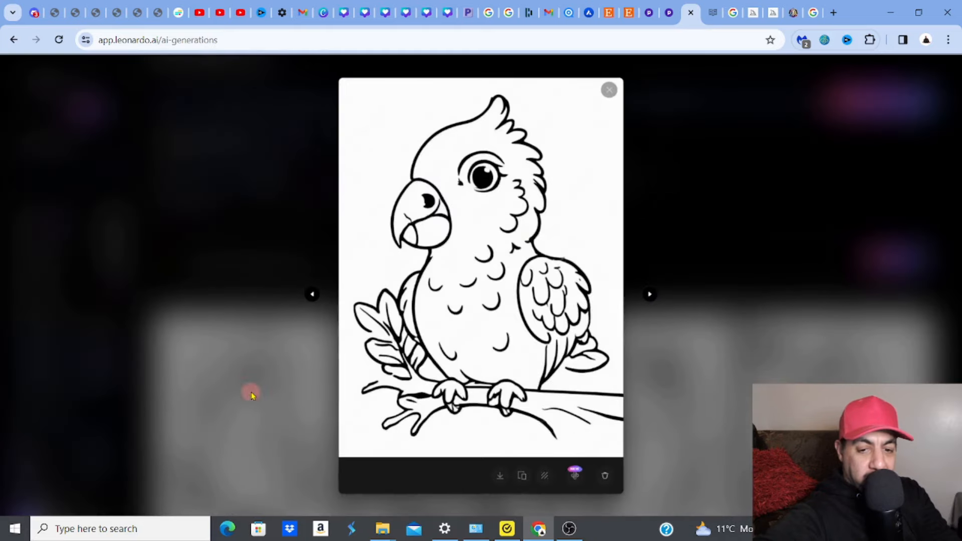
mouse_move(522, 476)
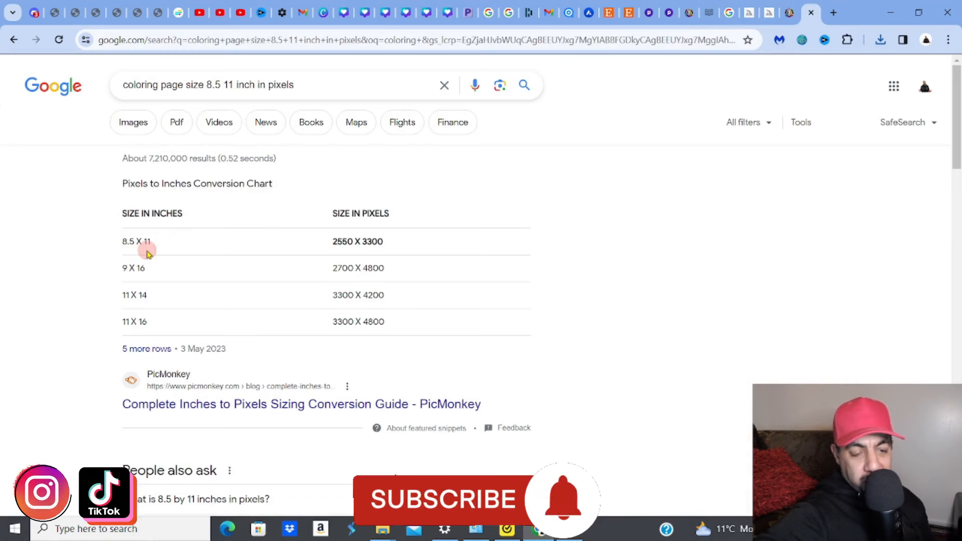
mouse_move(337, 256)
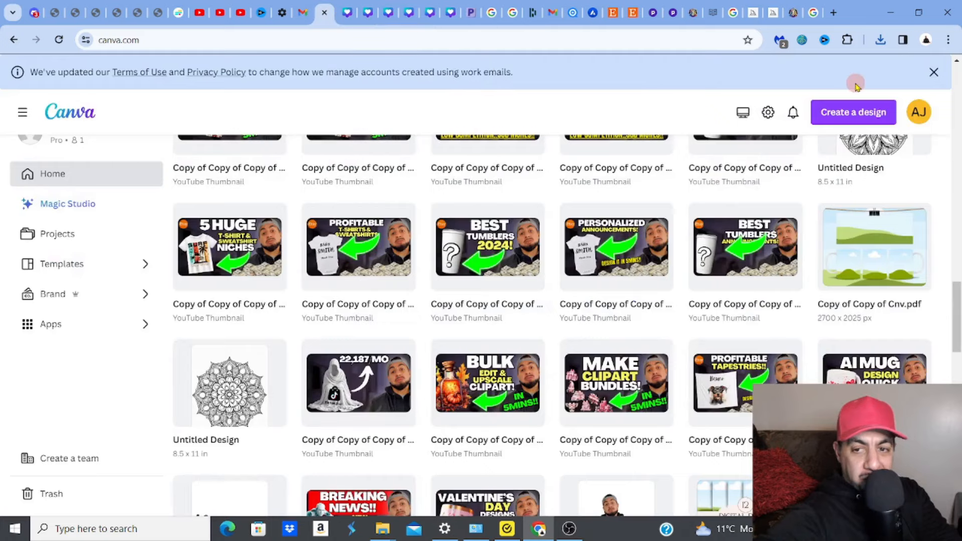
Step: Create a new Canva design with custom size 2550 × 3300 px
click(852, 111)
text(Custom size)
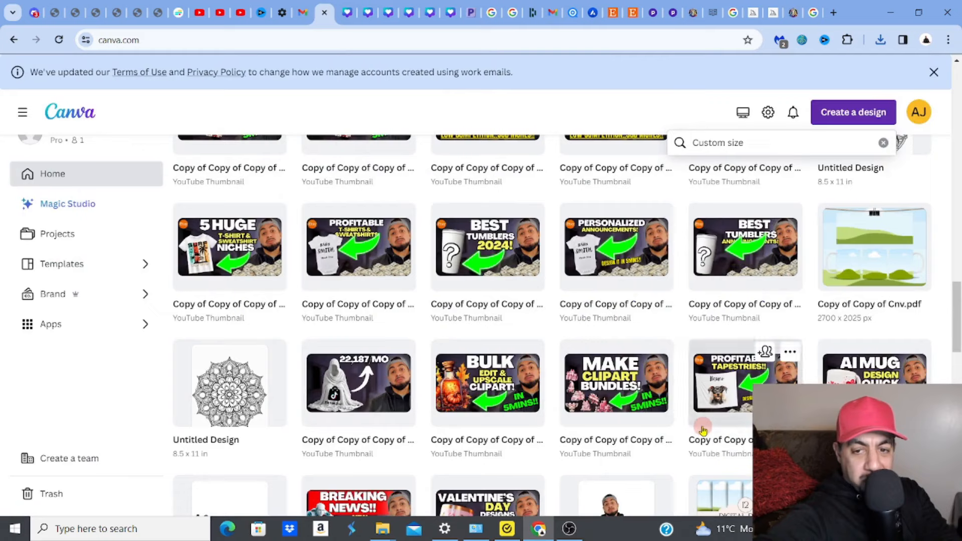
click(766, 142)
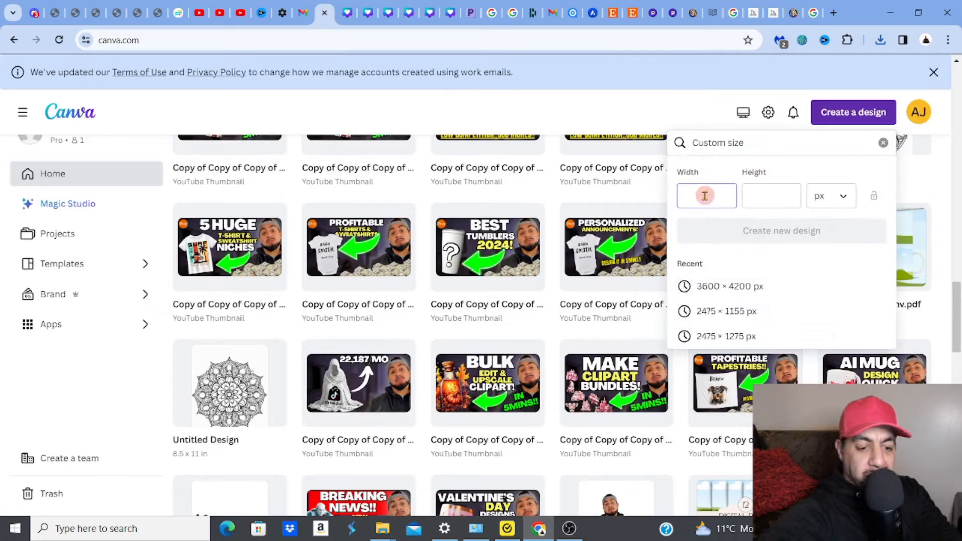
text(2550)
click(771, 195)
text(3300)
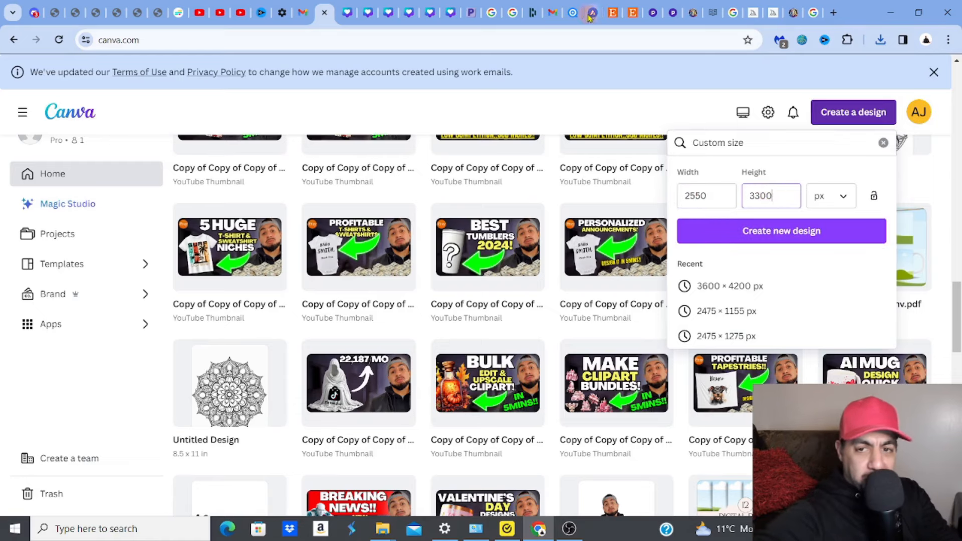
mouse_move(693, 12)
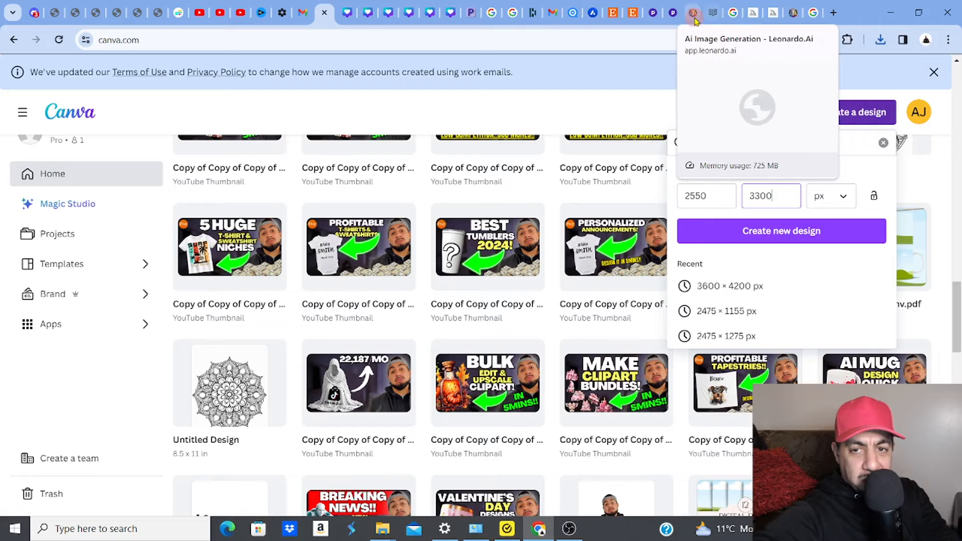
click(693, 12)
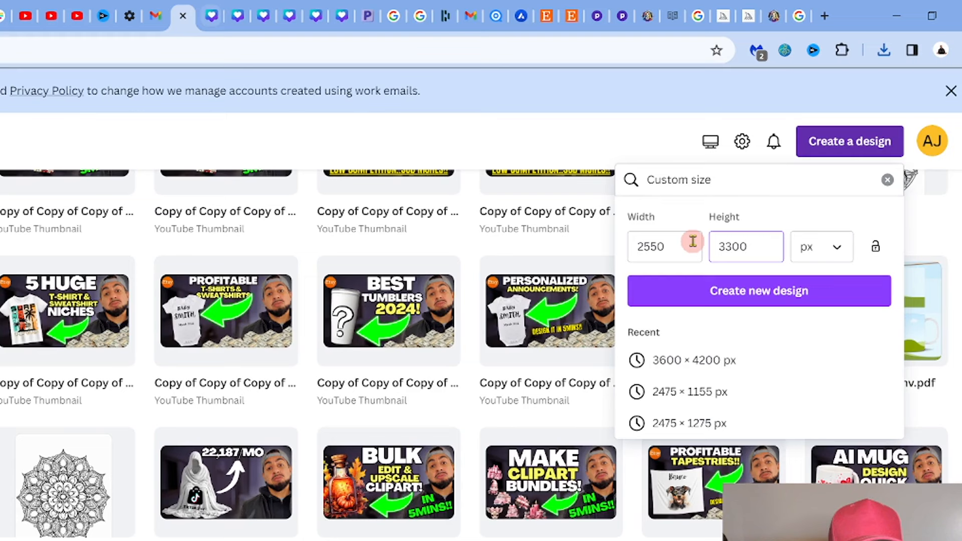
click(759, 290)
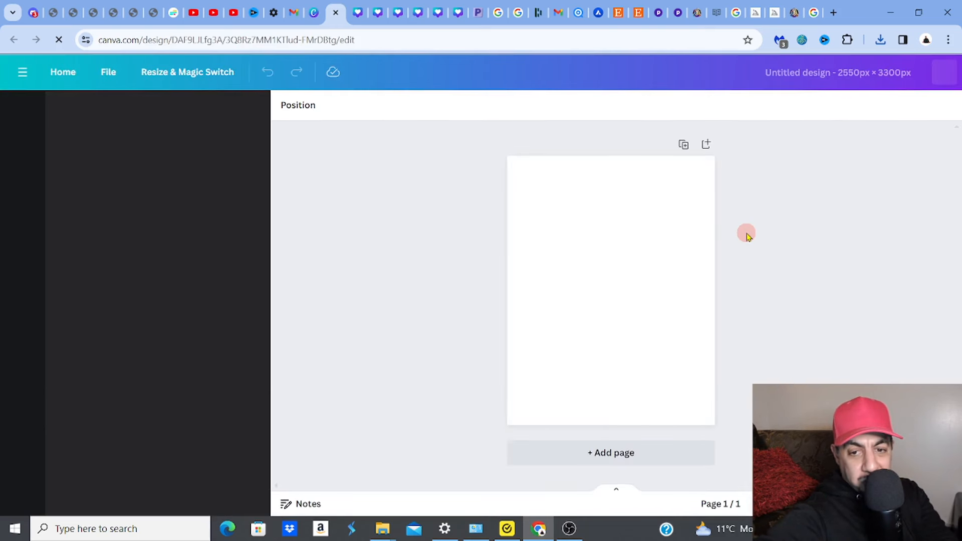
mouse_move(610, 453)
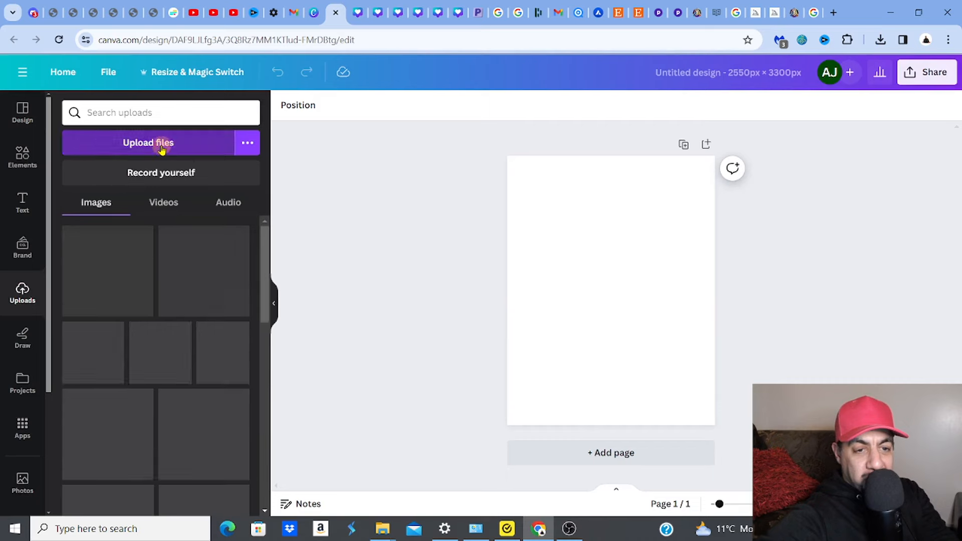
Step: Upload the parrot image and enlarge it to nearly fill the page
click(149, 142)
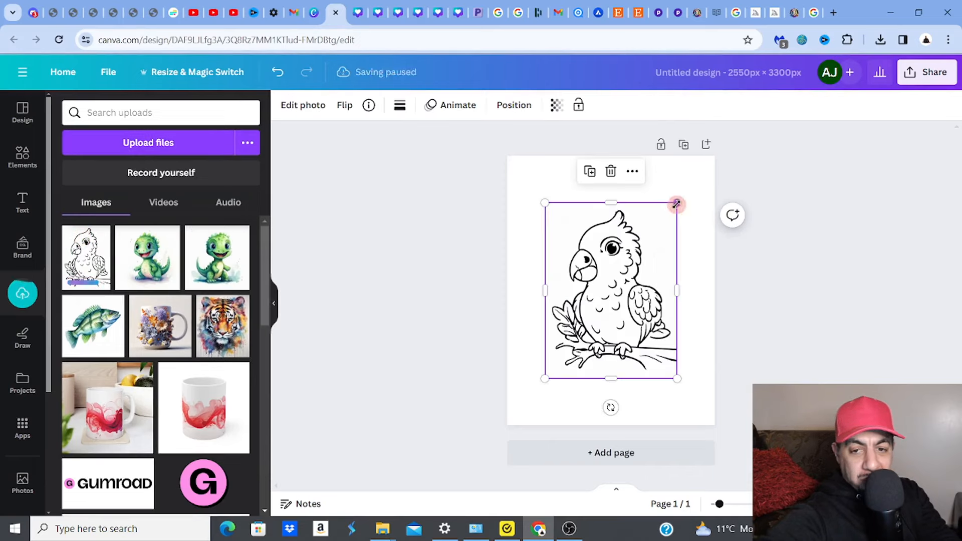
drag(677, 203, 714, 161)
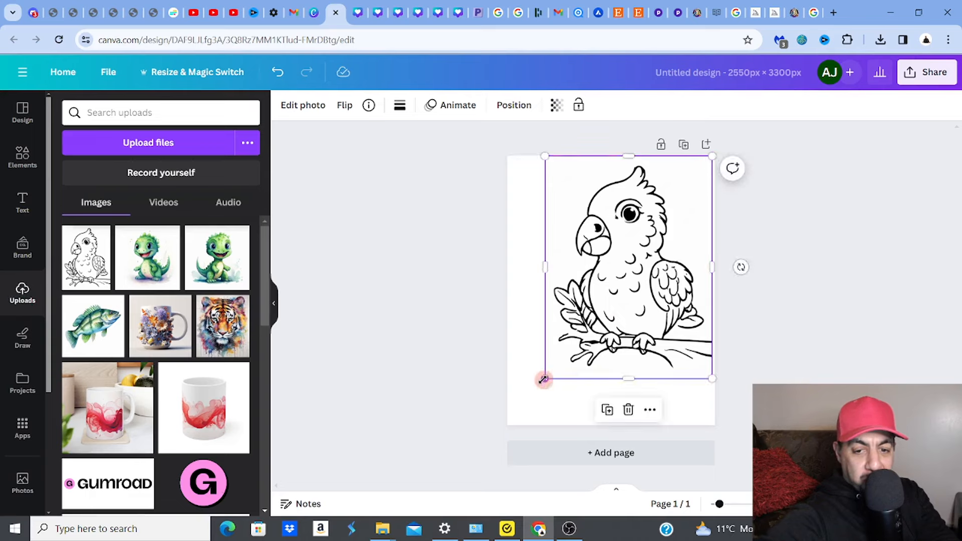
drag(543, 379, 510, 423)
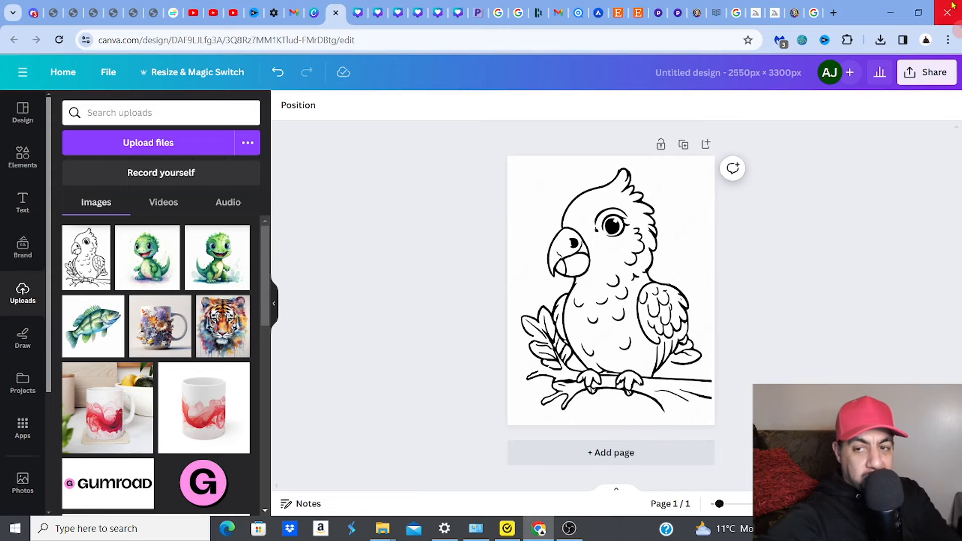
Step: Download the parrot coloring page as PDF Print and show it in Downloads
click(925, 72)
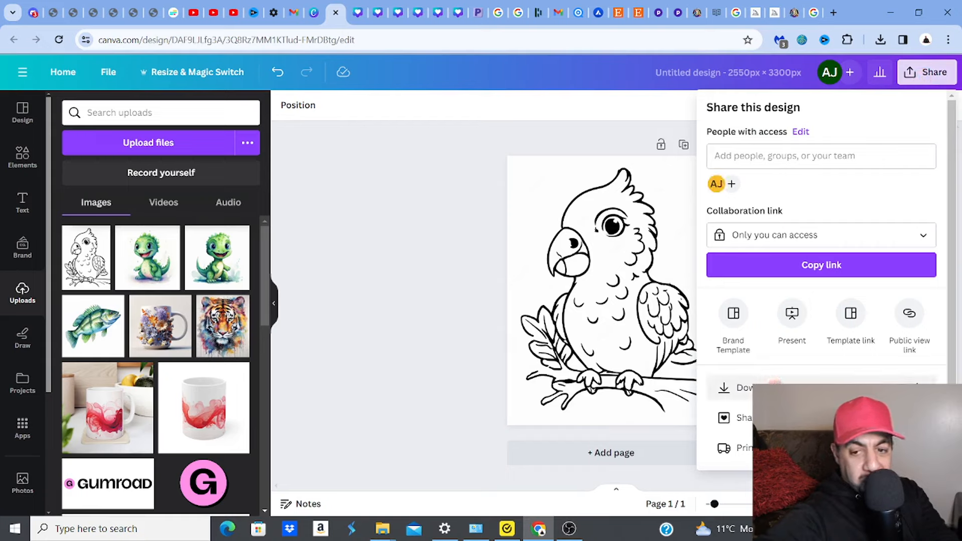
click(742, 387)
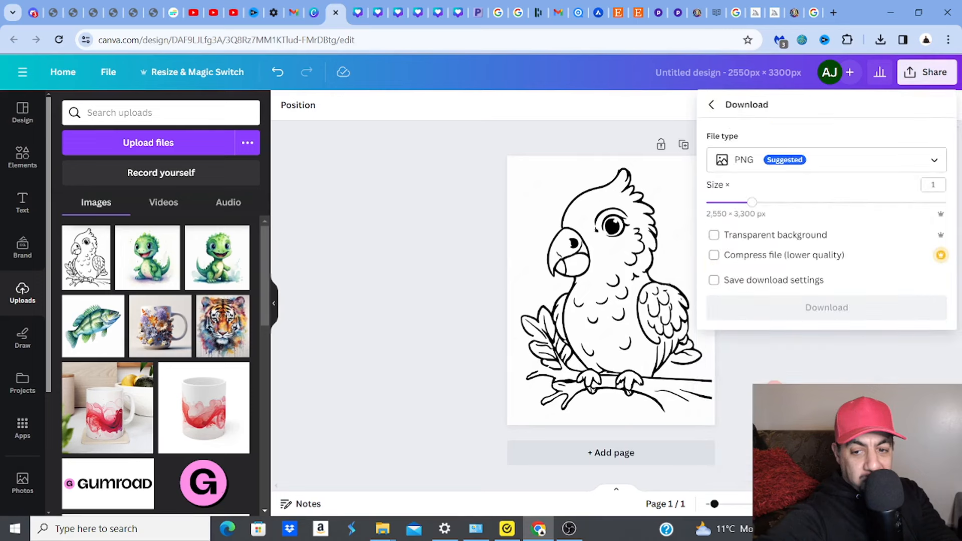
click(713, 234)
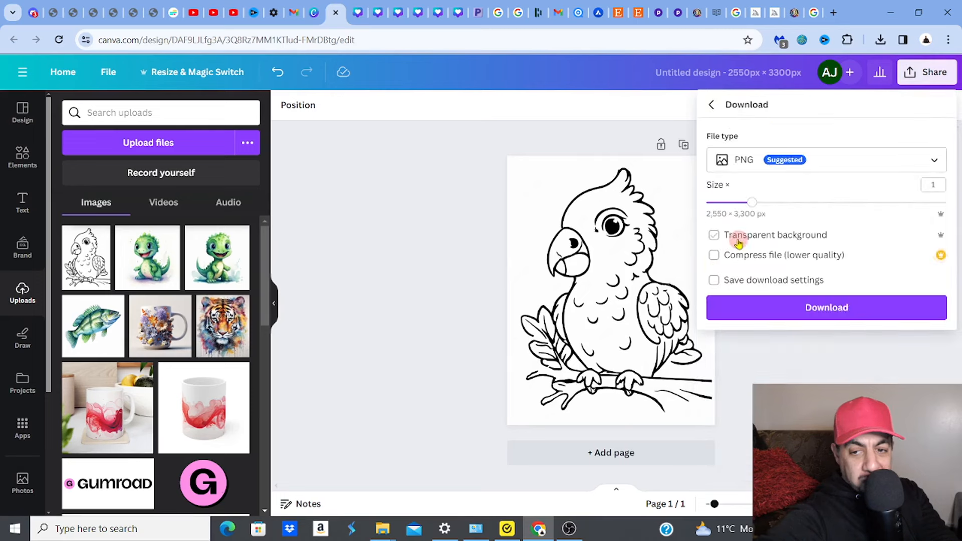
click(824, 159)
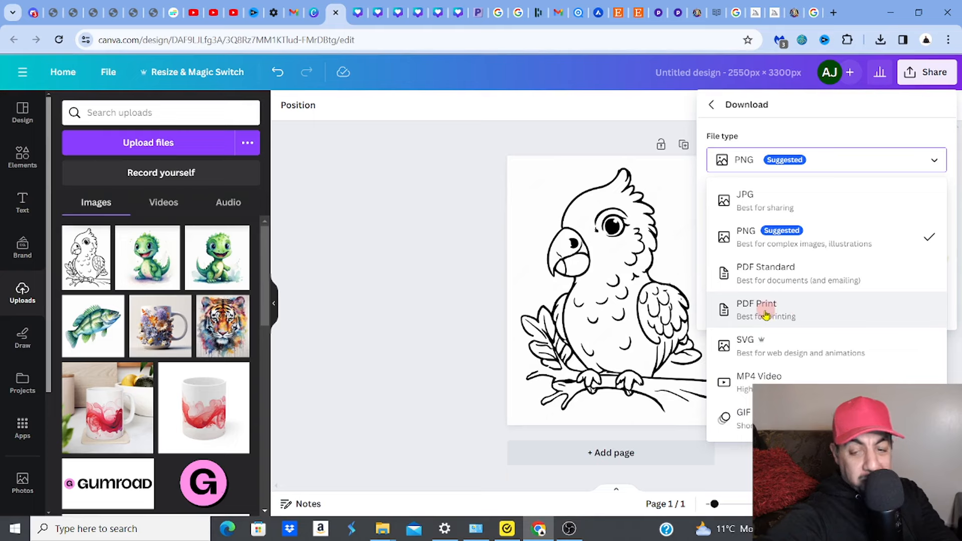
click(756, 309)
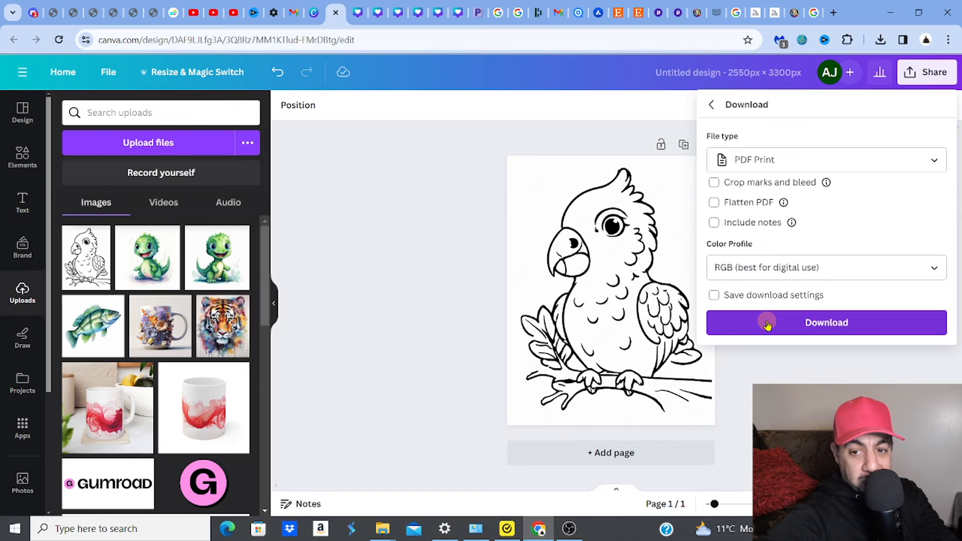
click(825, 322)
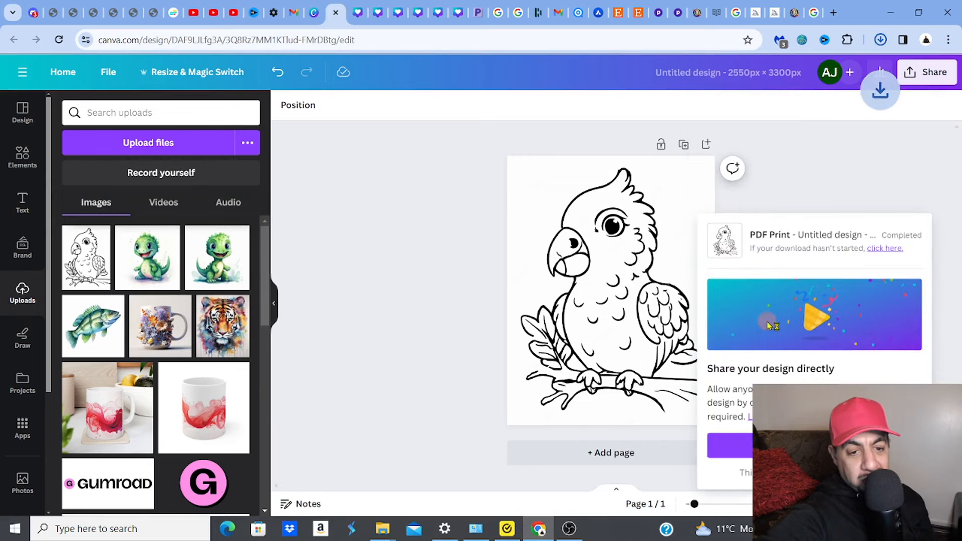
click(879, 39)
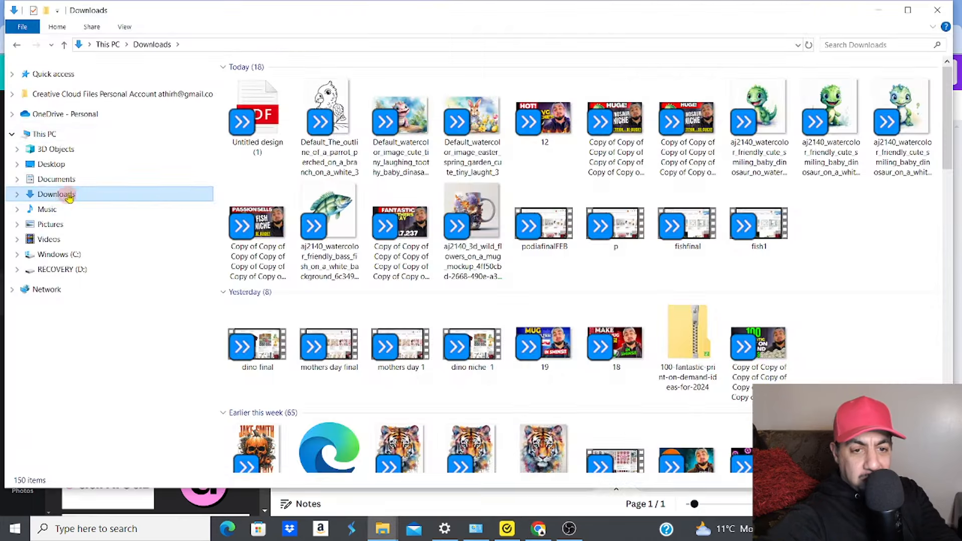
Step: Locate and open the downloaded Untitled design (1) PDF from the Downloads folder
click(257, 117)
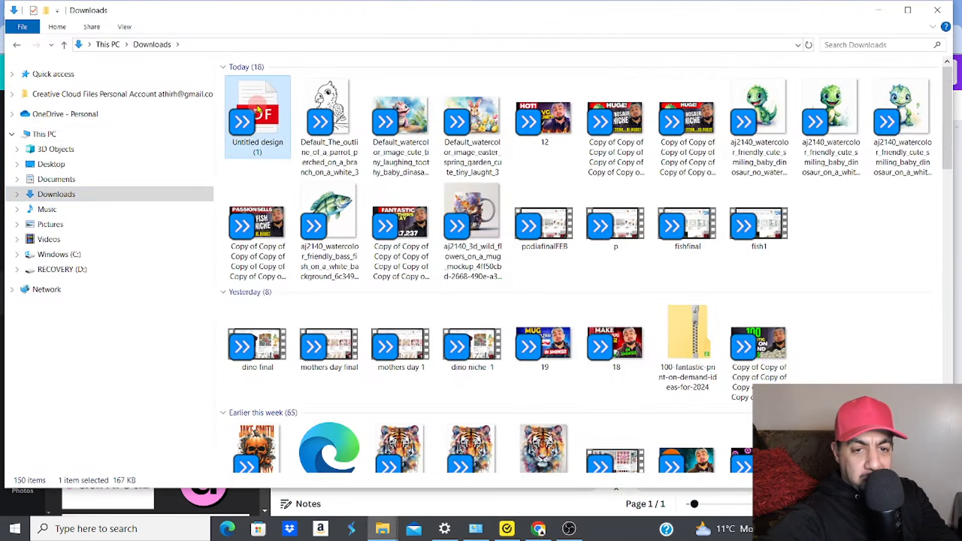
double_click(257, 116)
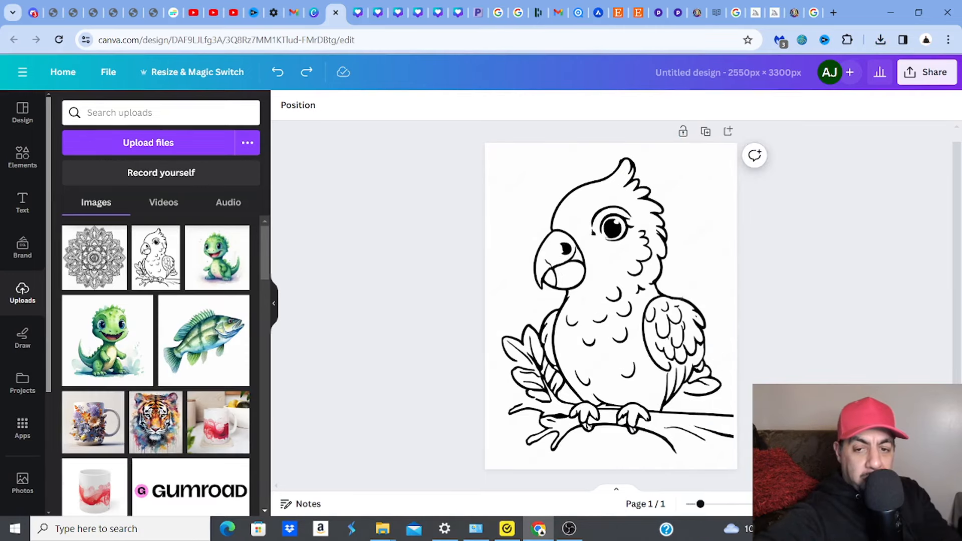
Step: Revisit the Leonardo.Ai parrot coloring-book generations, then return to the Canva design
click(610, 340)
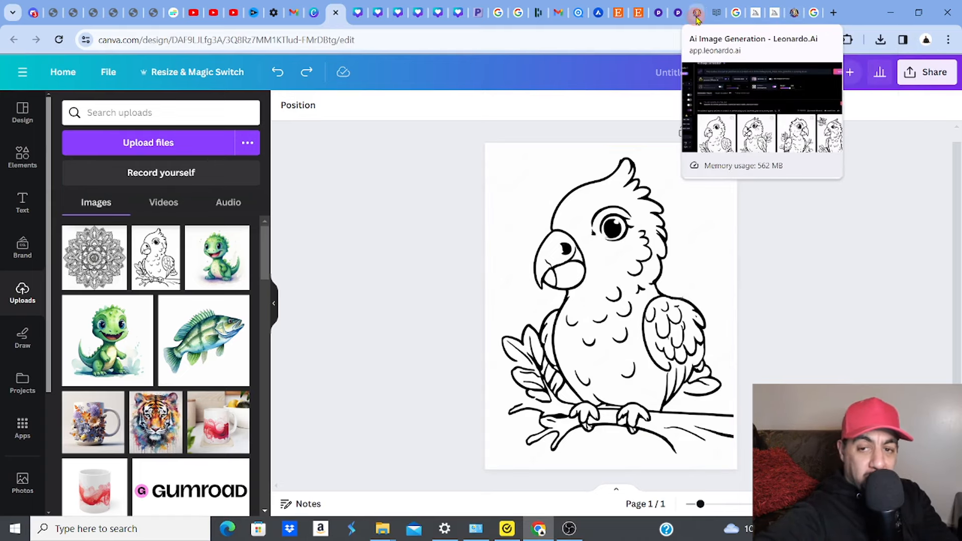
click(695, 12)
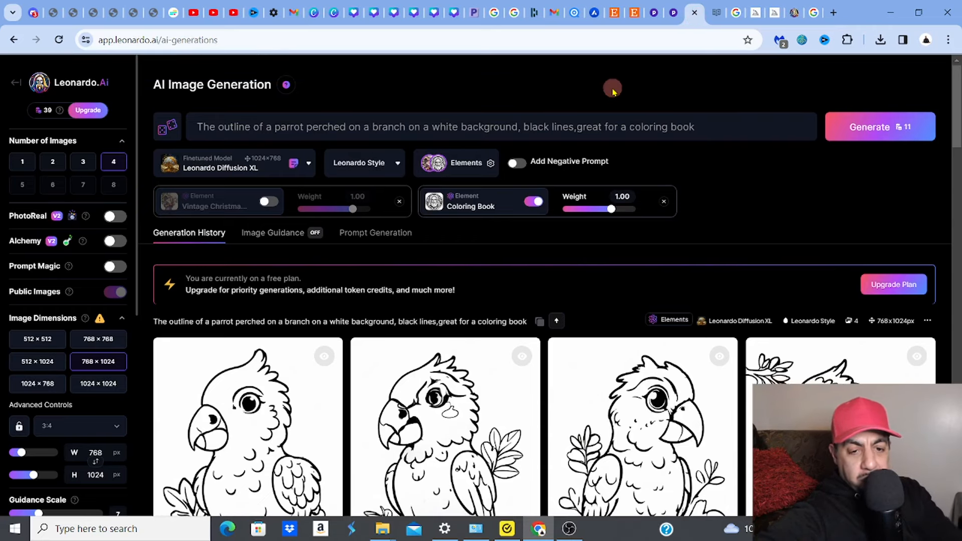
mouse_move(716, 84)
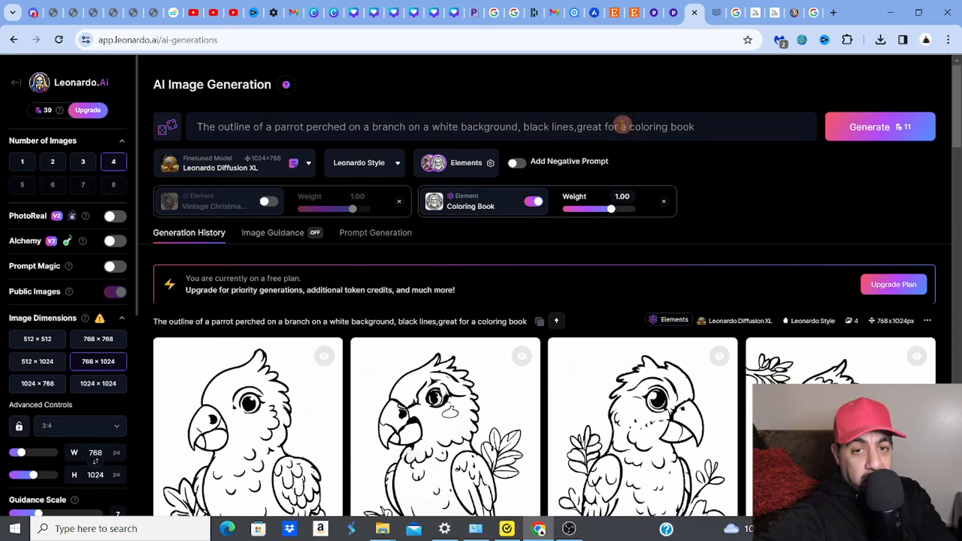
mouse_move(503, 73)
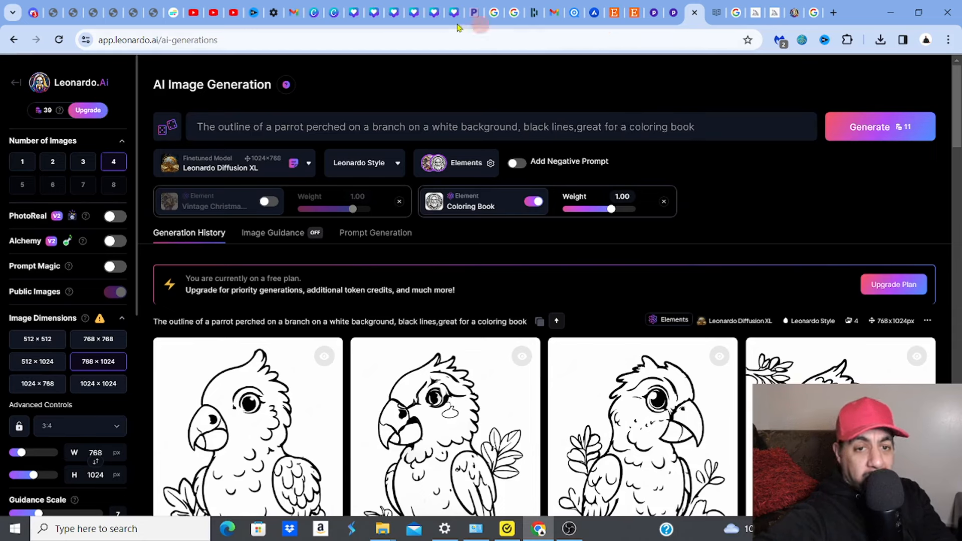
click(335, 12)
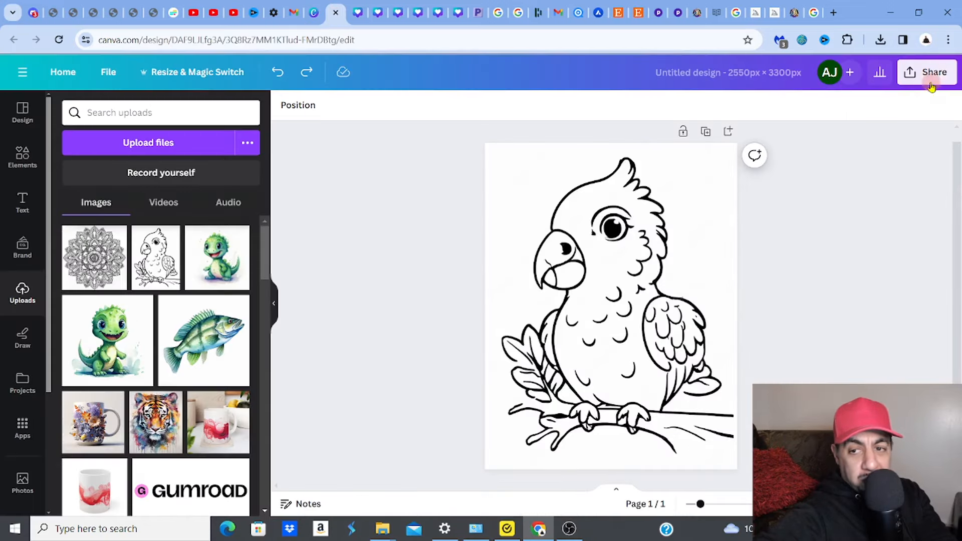
click(932, 72)
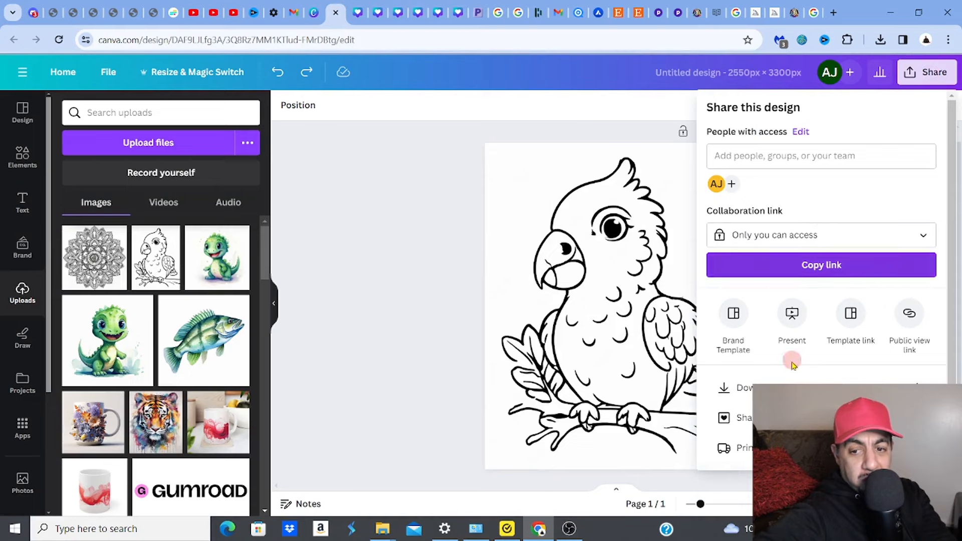
click(742, 387)
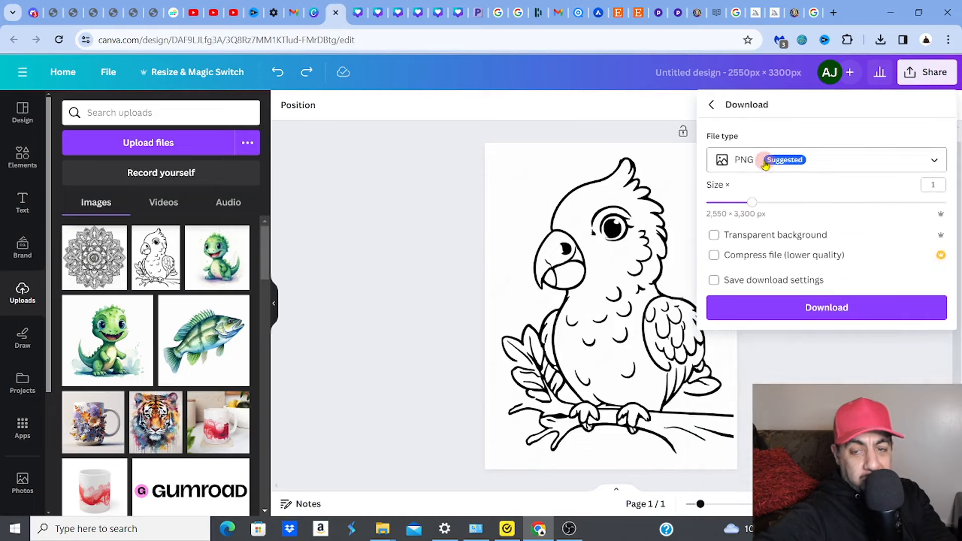
click(825, 159)
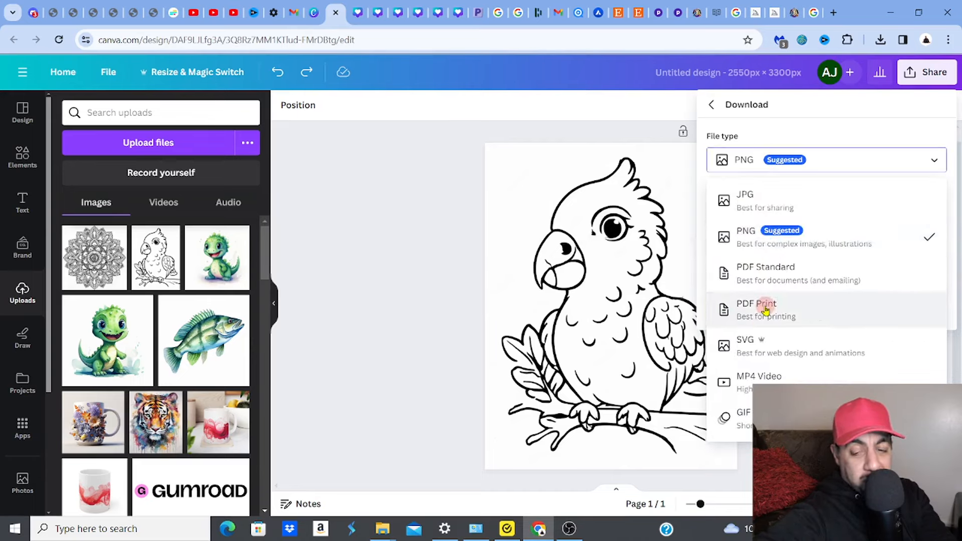
click(765, 309)
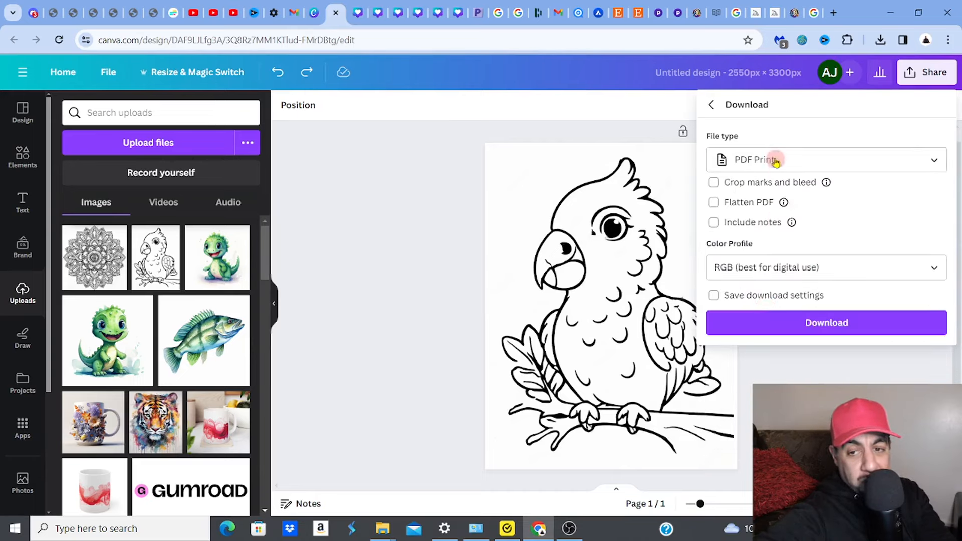
click(825, 159)
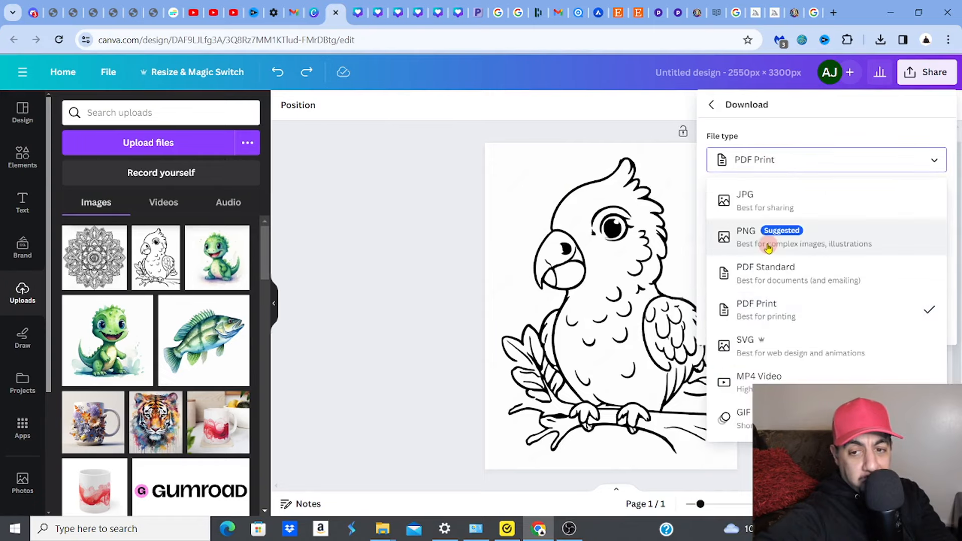
click(746, 236)
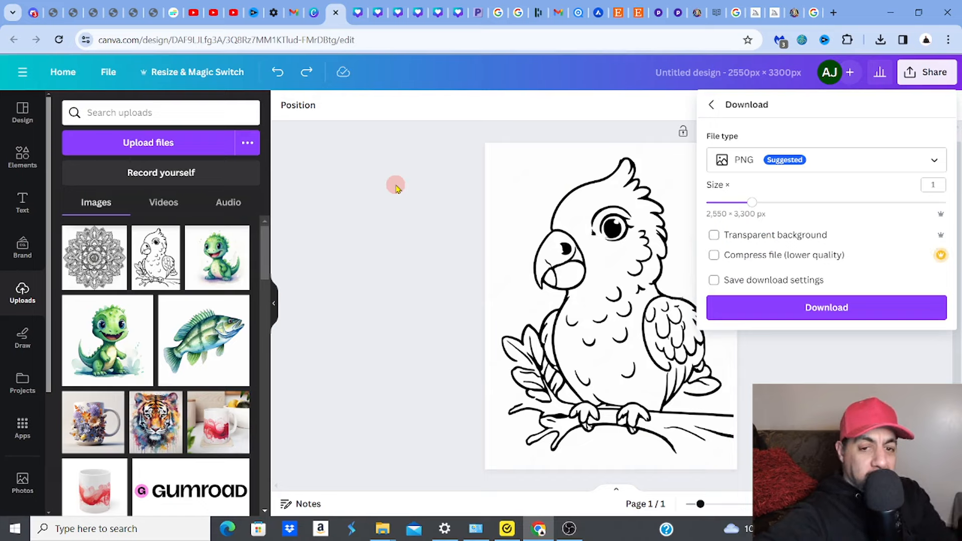
mouse_move(658, 142)
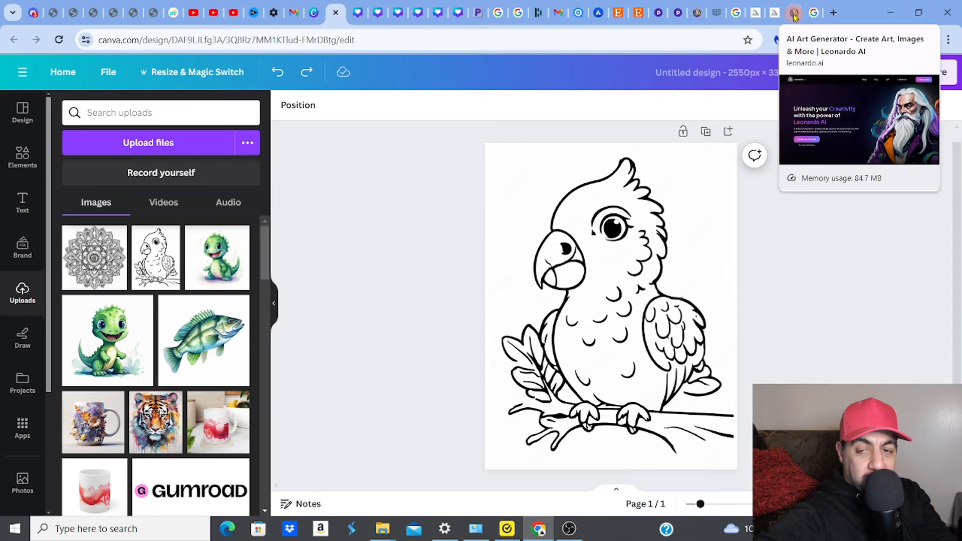
mouse_move(696, 12)
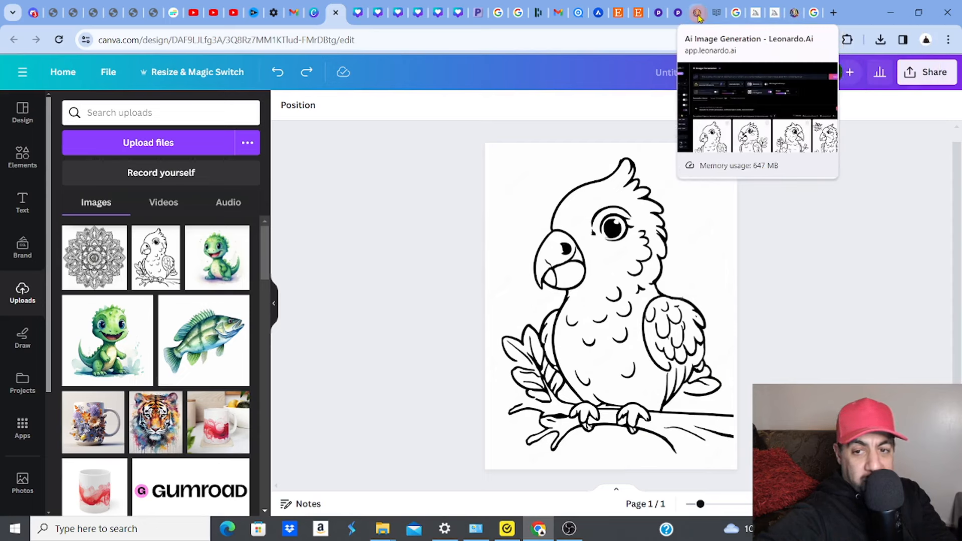
click(696, 12)
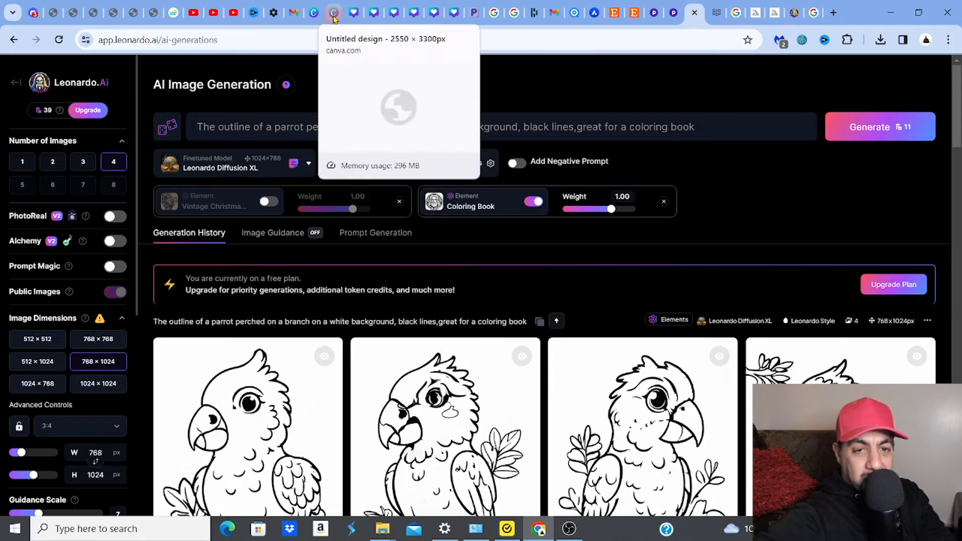
click(333, 12)
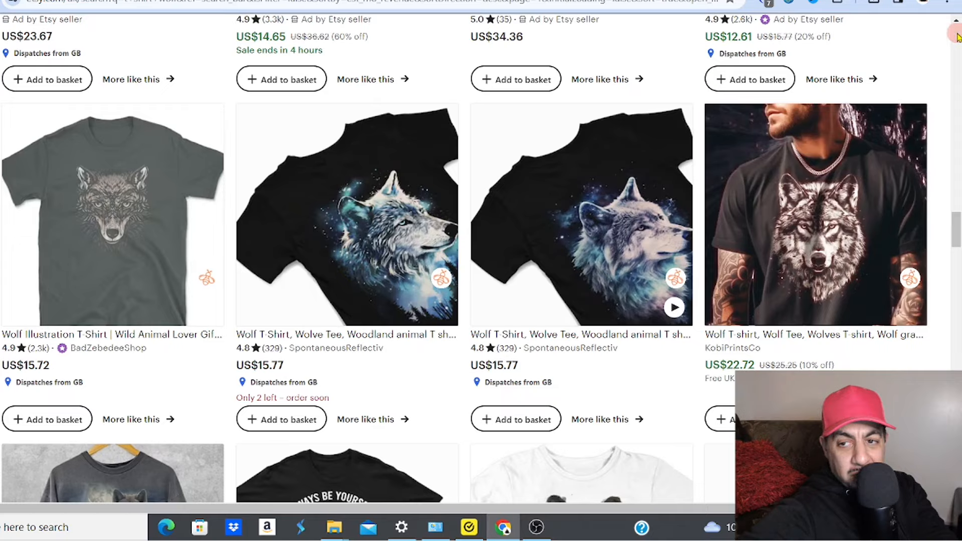
Step: Search Etsy for 'coloring' instead of 't shirt wolf' and browse the bestselling coloring-page listings
scroll(up, 3)
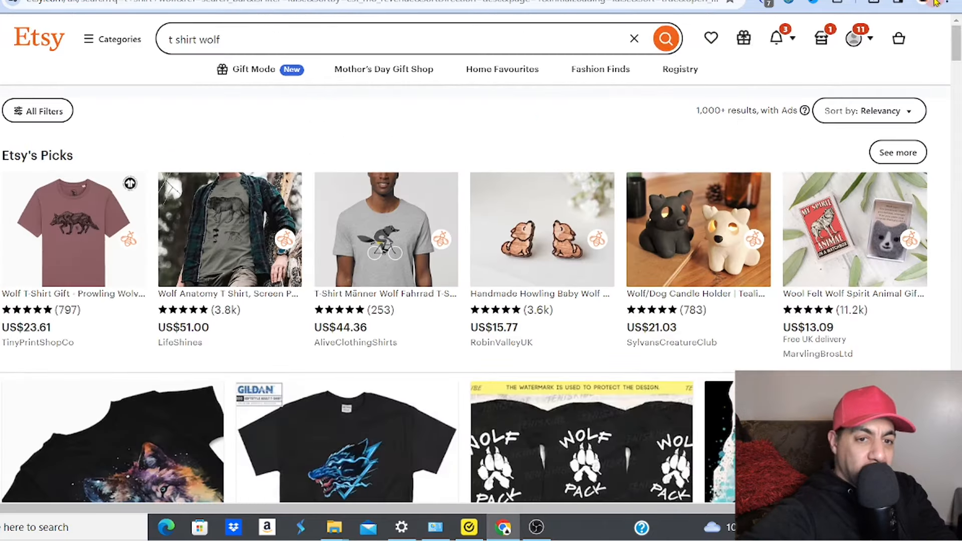
click(399, 39)
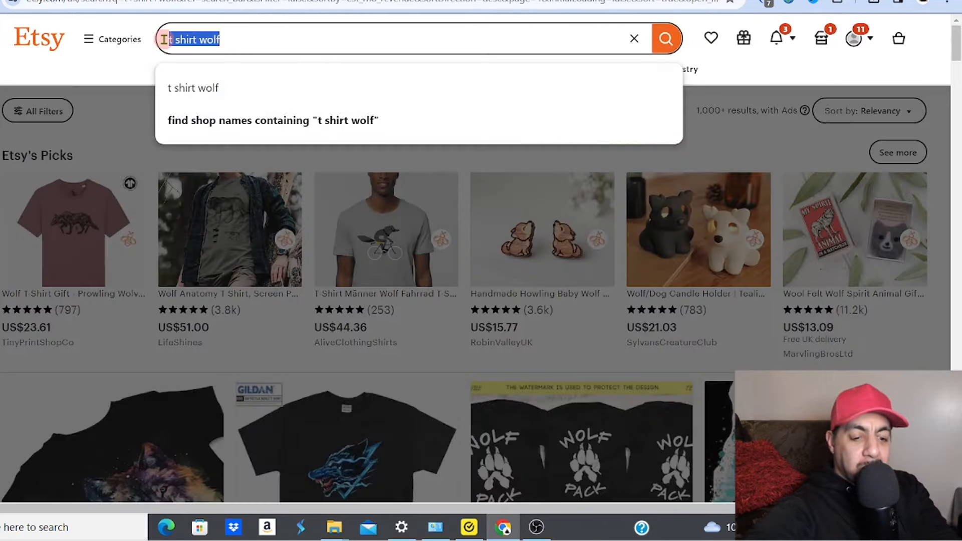
text(coloring)
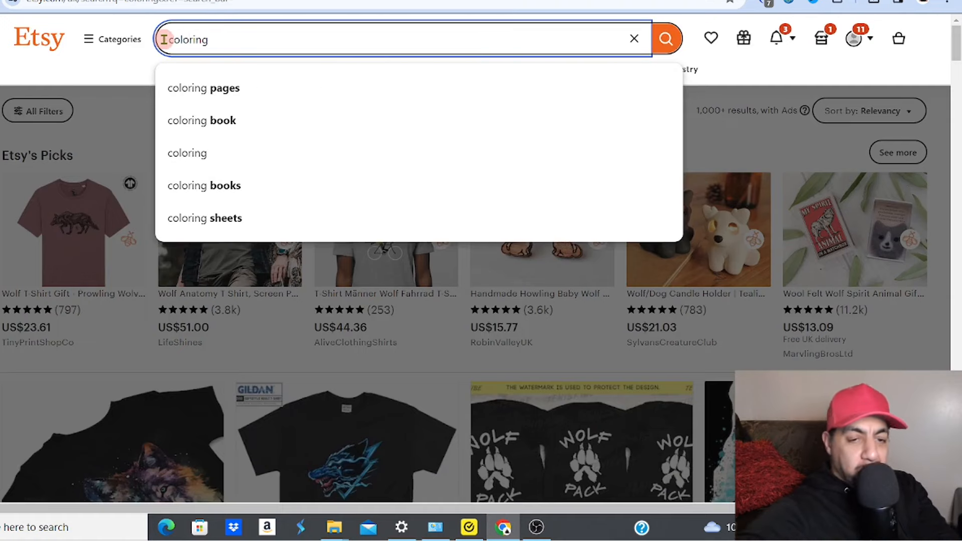
click(666, 39)
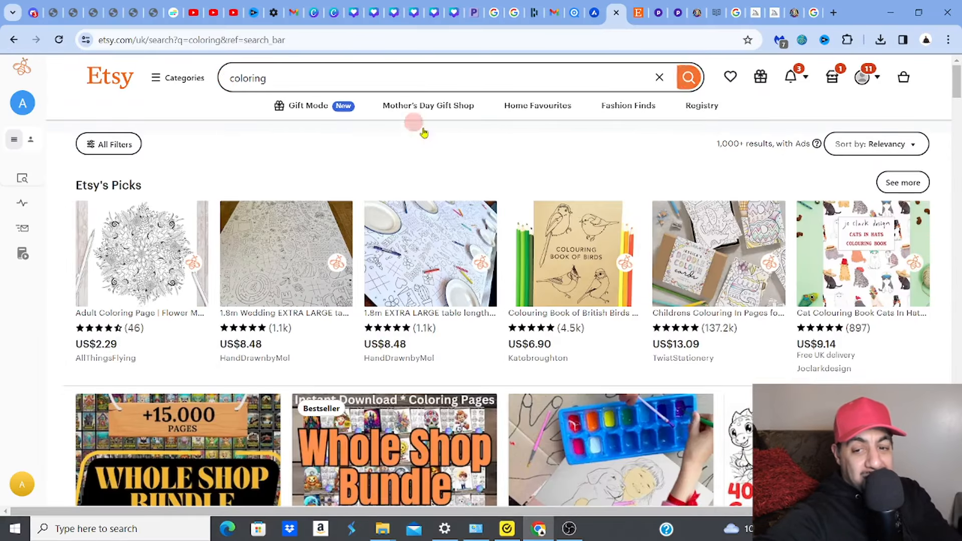
scroll(down, 3)
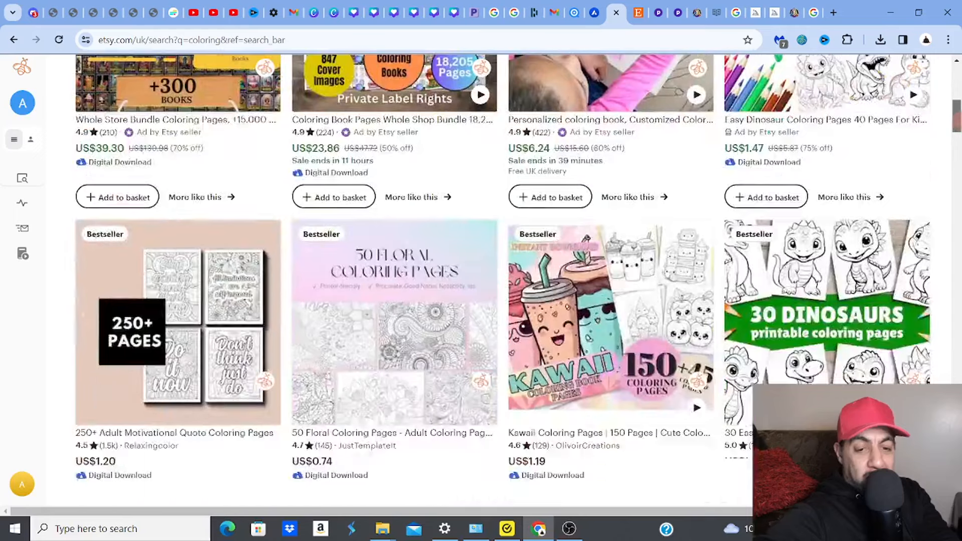
scroll(down, 3)
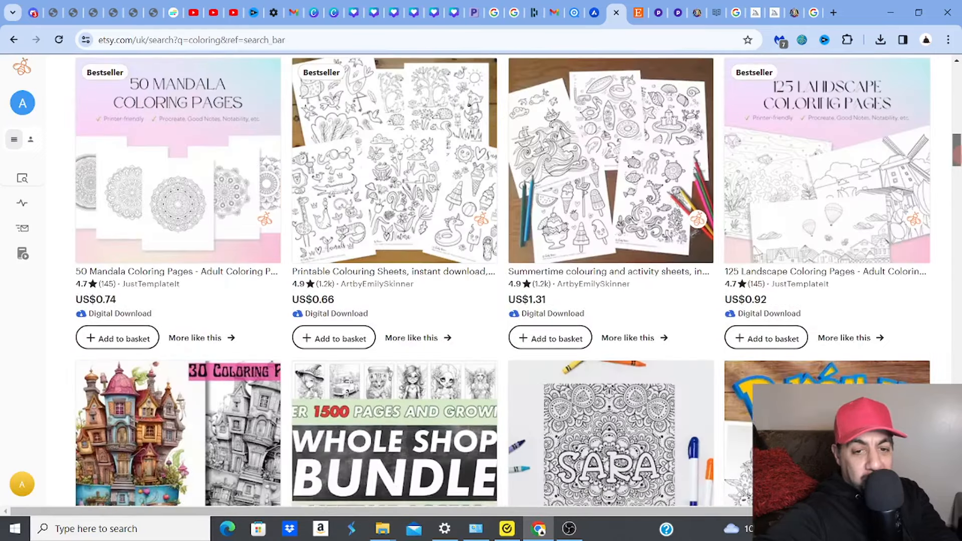